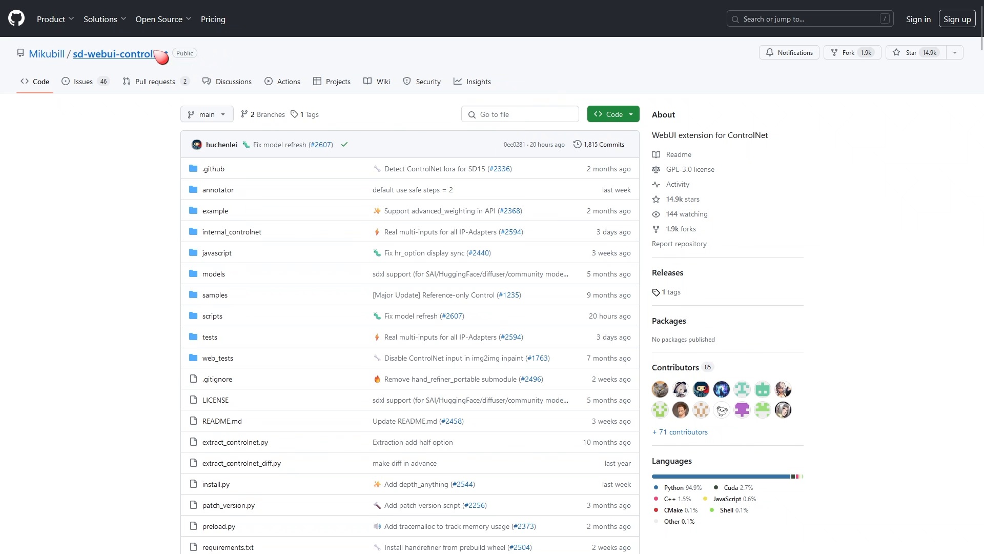
mouse_move(111, 54)
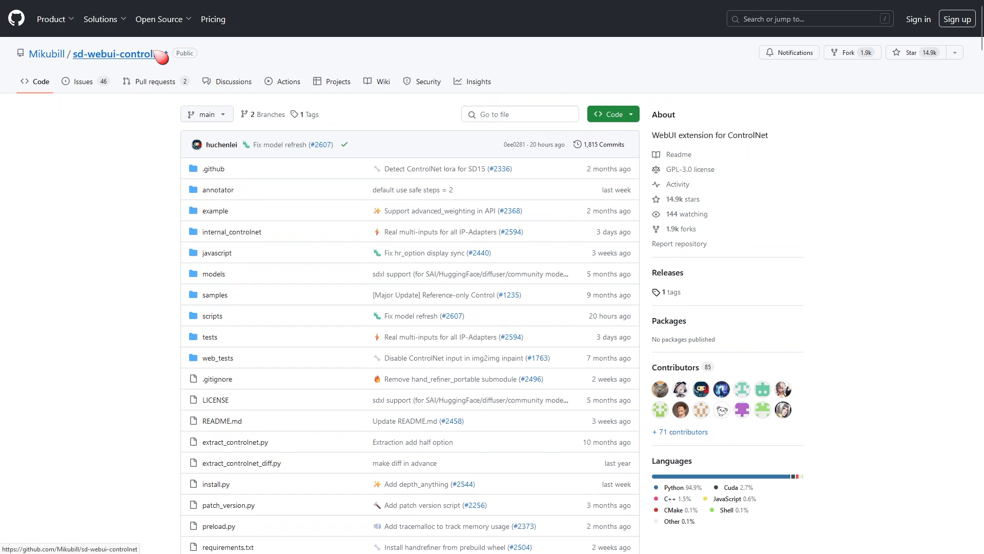
mouse_move(162, 75)
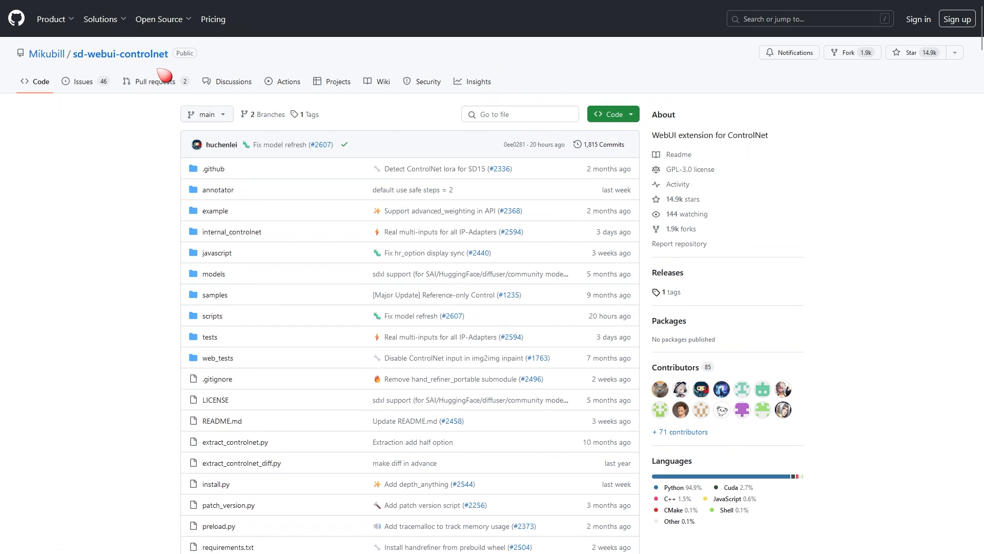
Scroll the ControlNet-v1-1 file listing down to control_v11p_sd15_openpose.pth
scroll("down", 3)
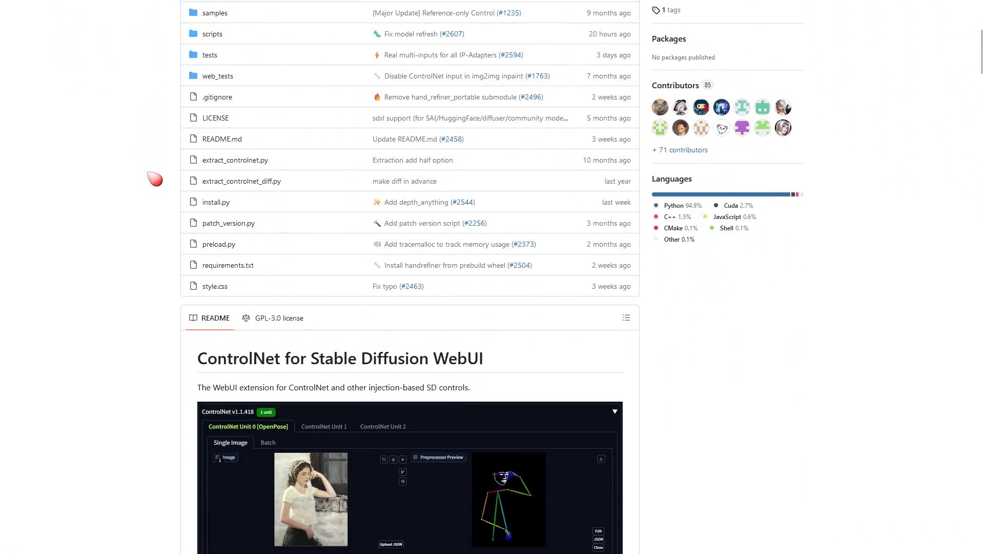
scroll("down", 3)
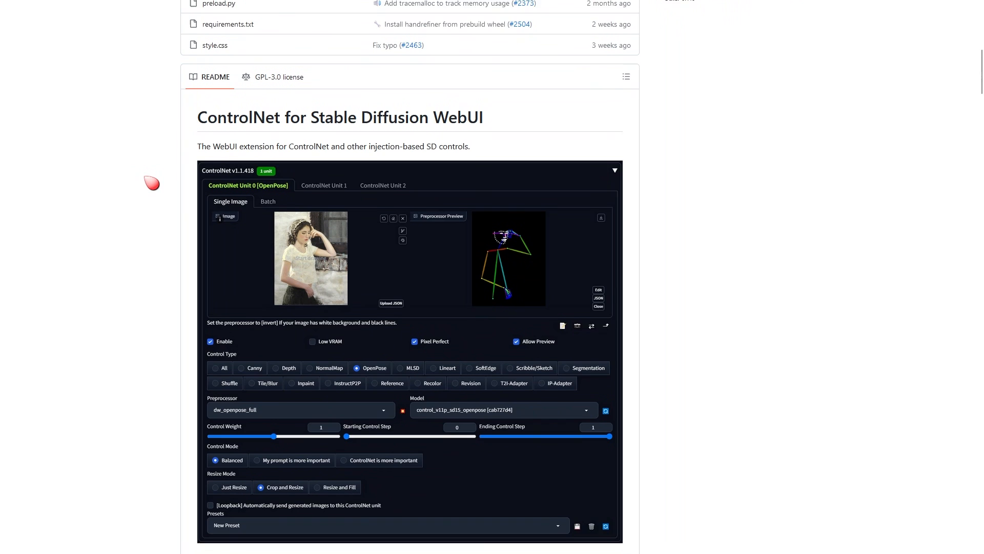
scroll("down", 3)
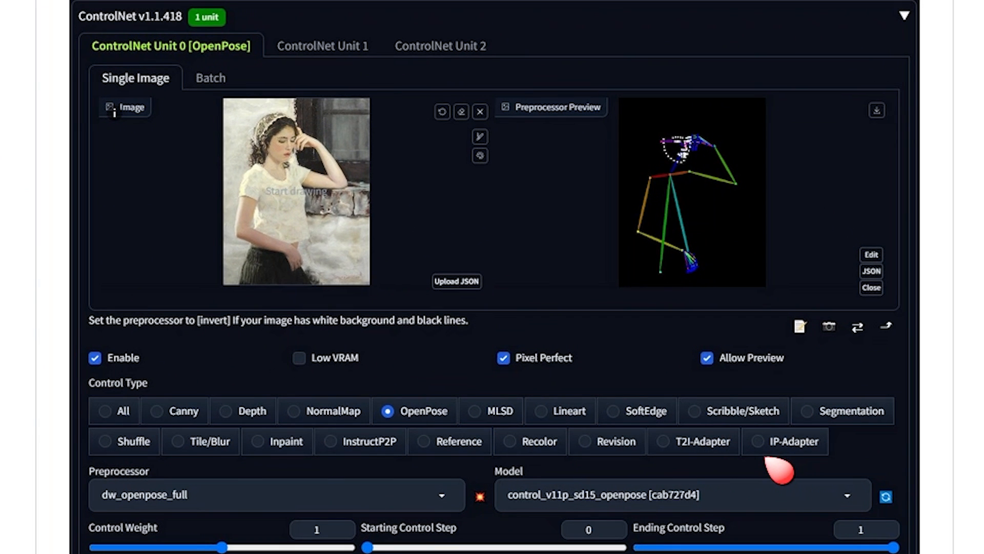
mouse_move(449, 441)
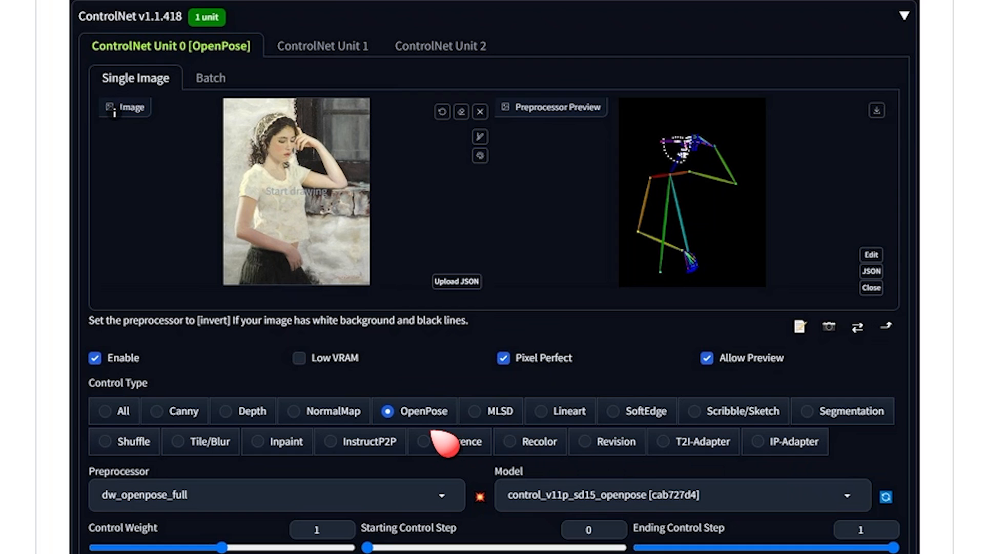
mouse_move(792, 476)
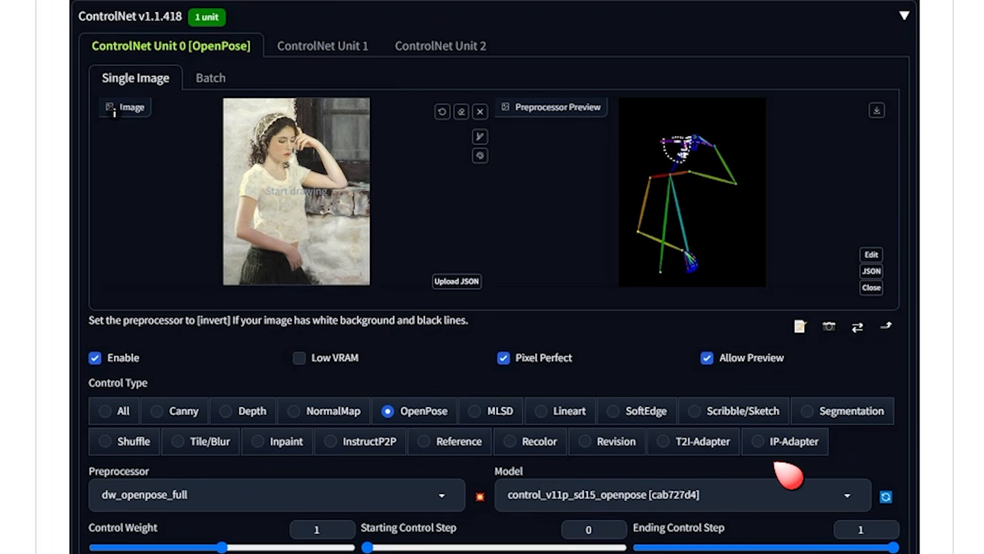
mouse_move(414, 433)
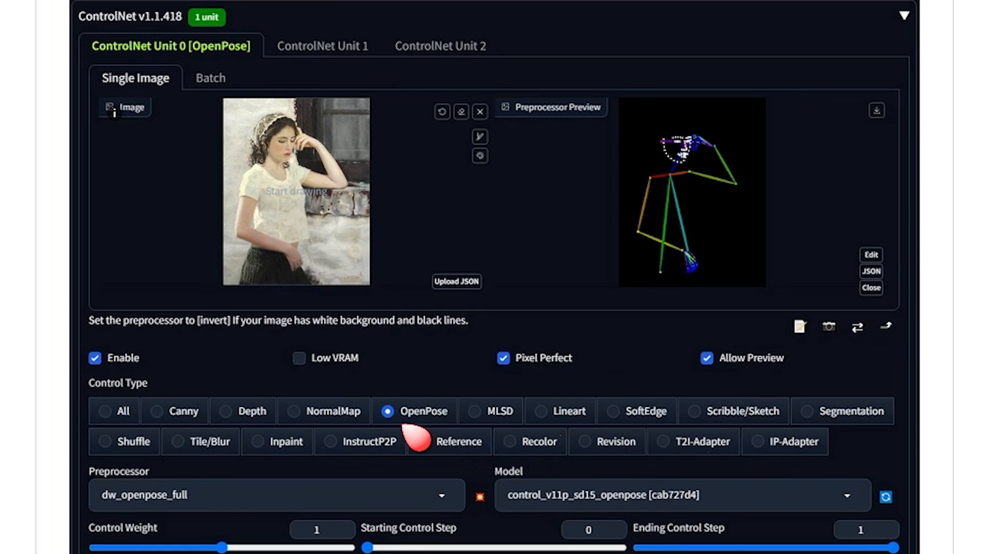
mouse_move(414, 439)
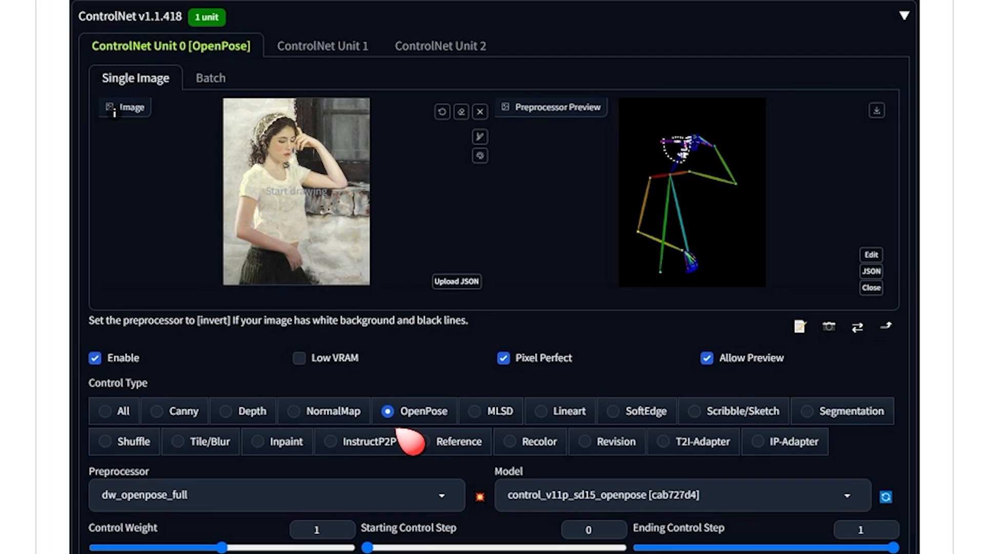
mouse_move(706, 470)
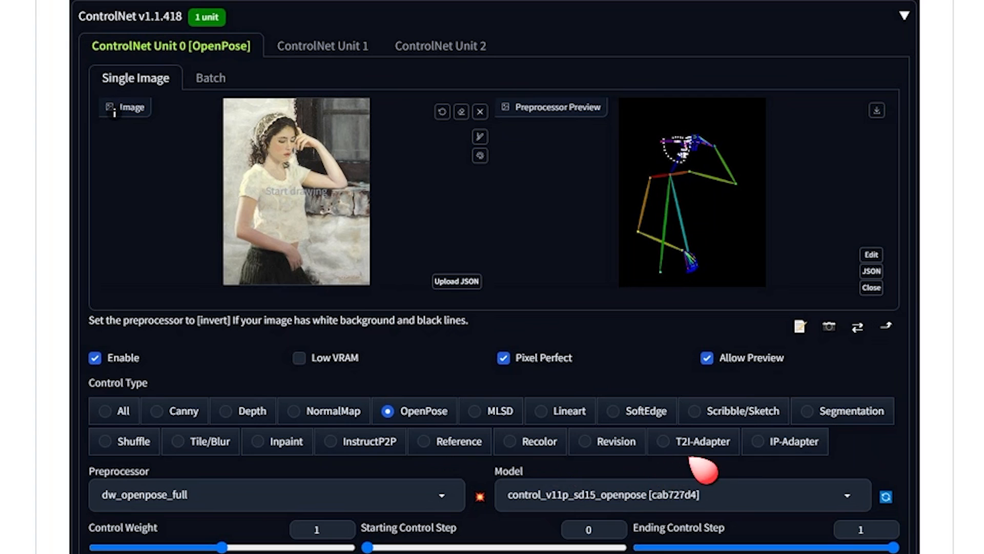
mouse_move(813, 483)
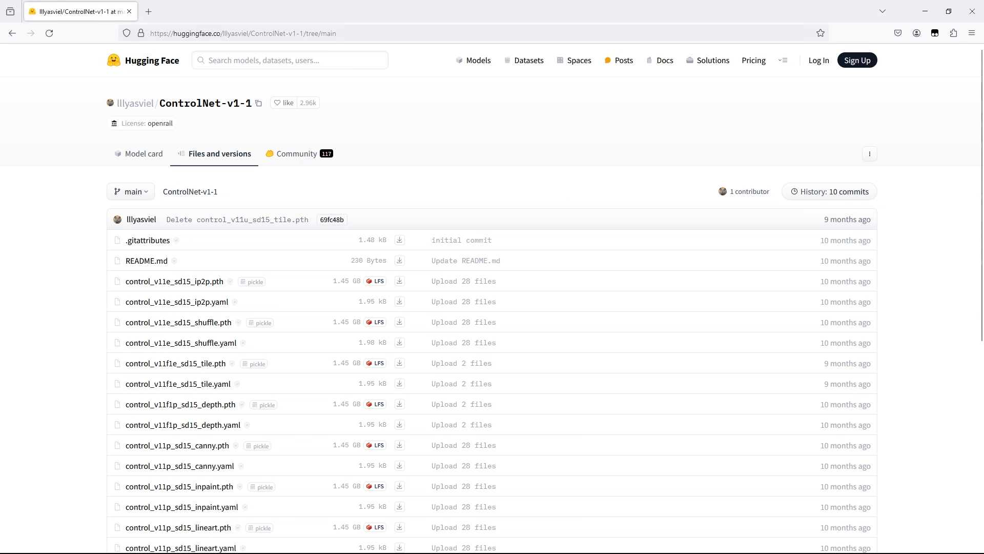
mouse_move(431, 120)
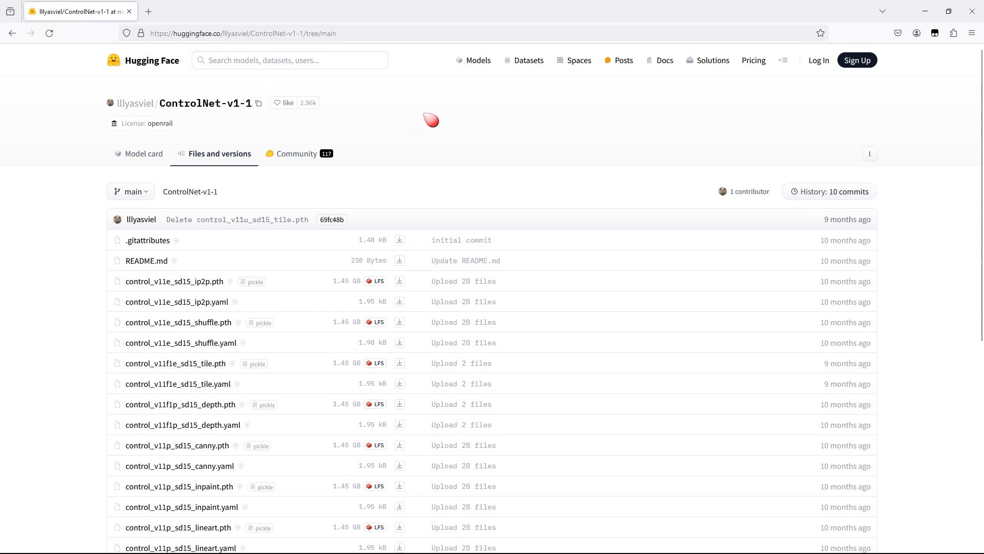
scroll("down", 3)
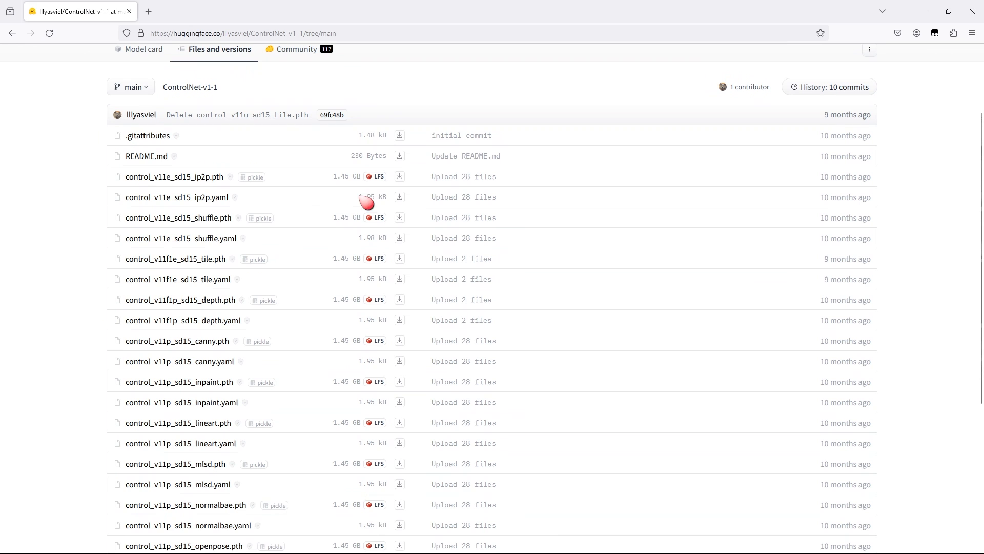
mouse_move(317, 260)
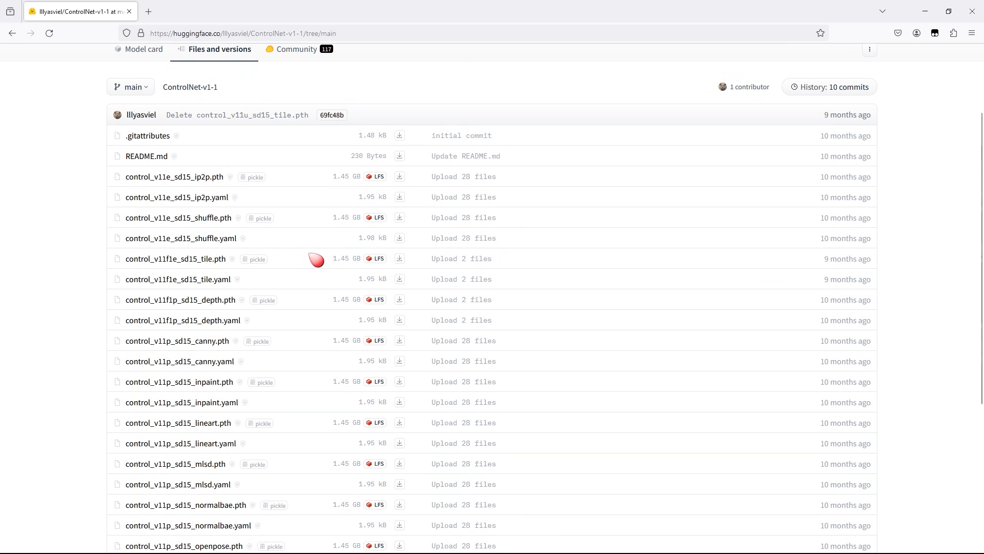
scroll("down", 3)
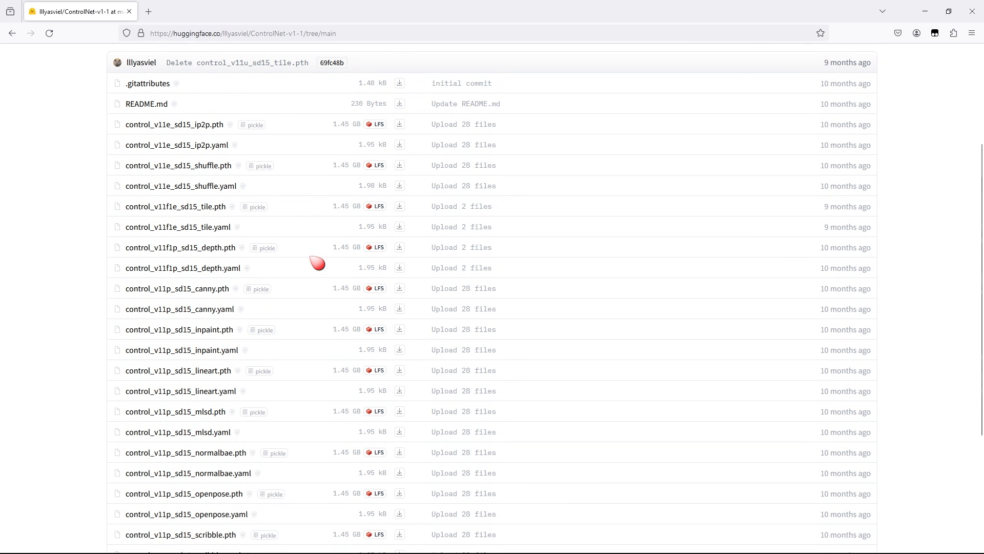
scroll("down", 3)
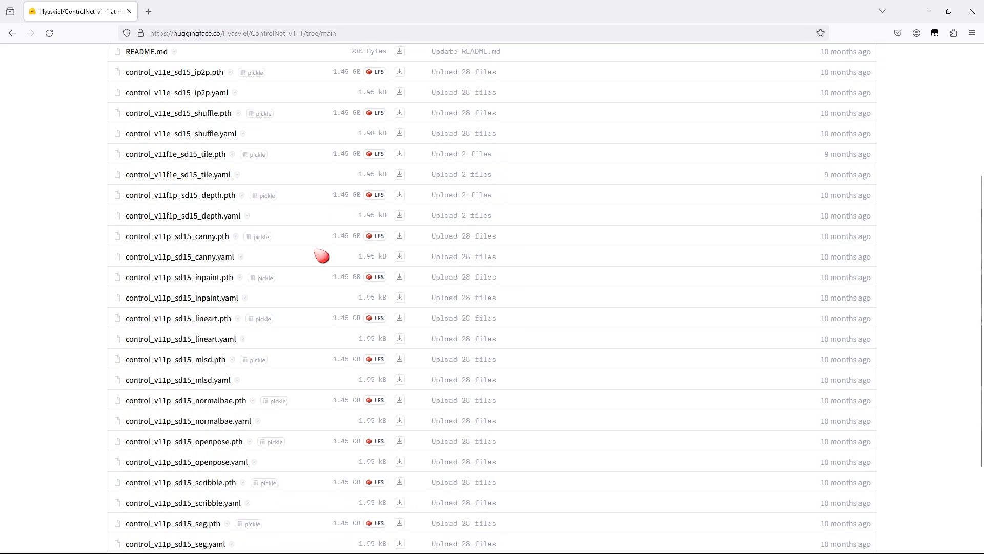
scroll("down", 3)
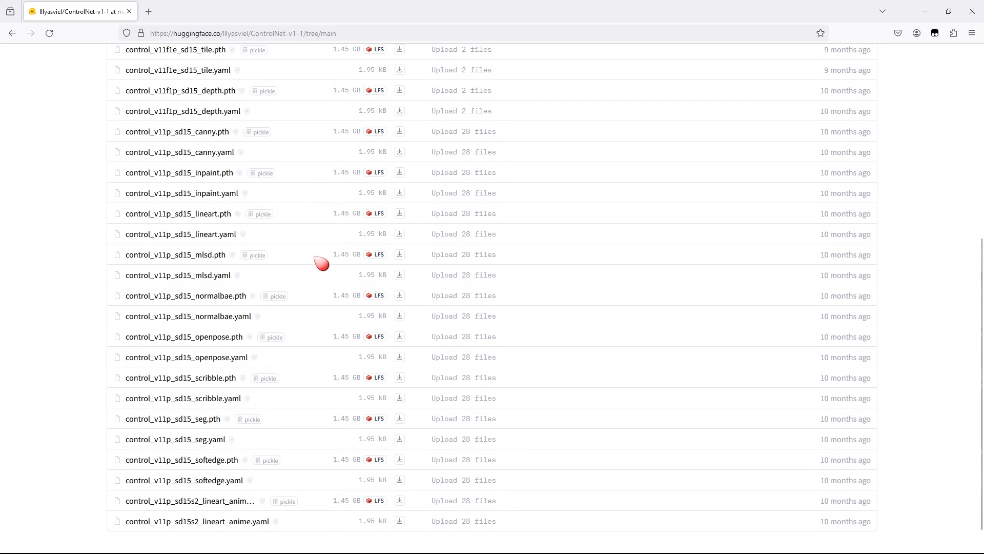
scroll("down", 3)
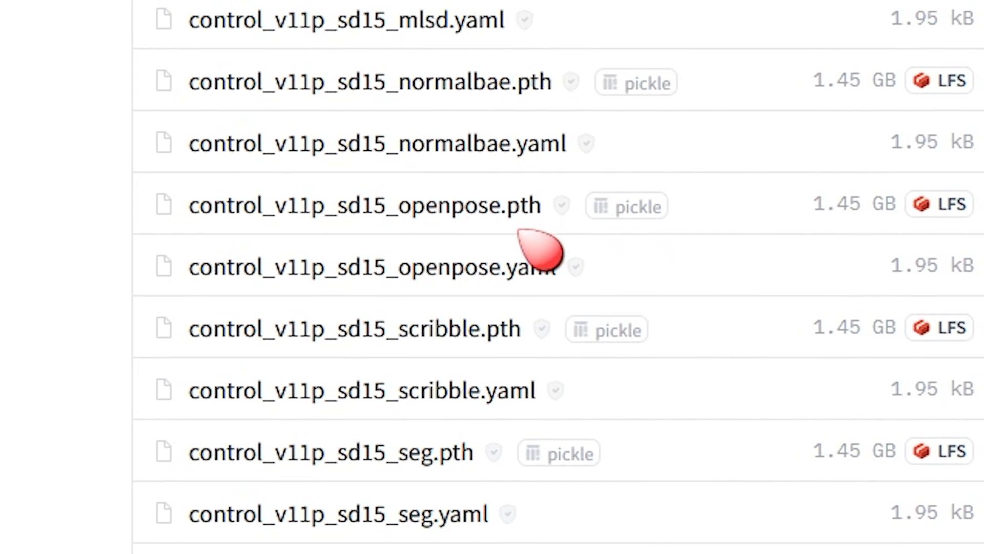
mouse_move(528, 326)
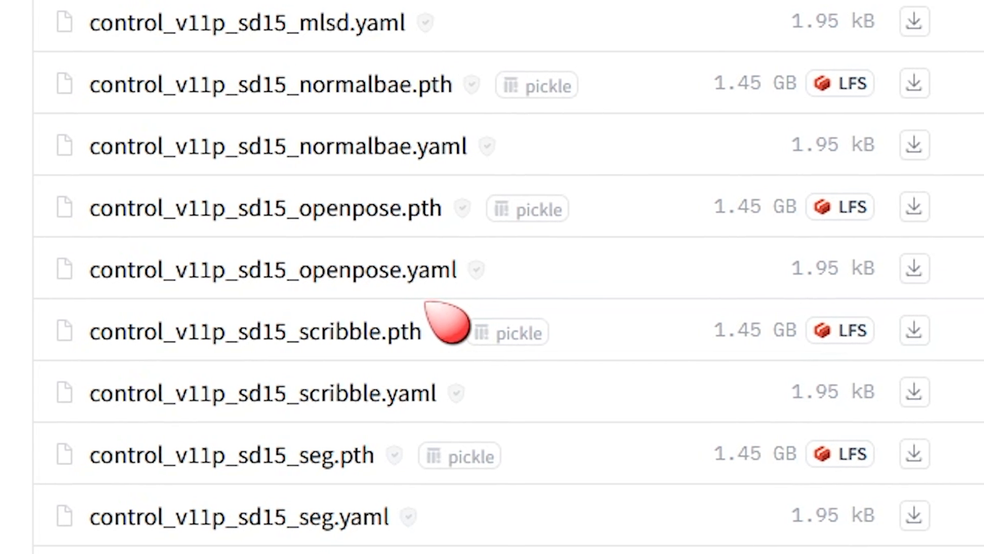
mouse_move(916, 214)
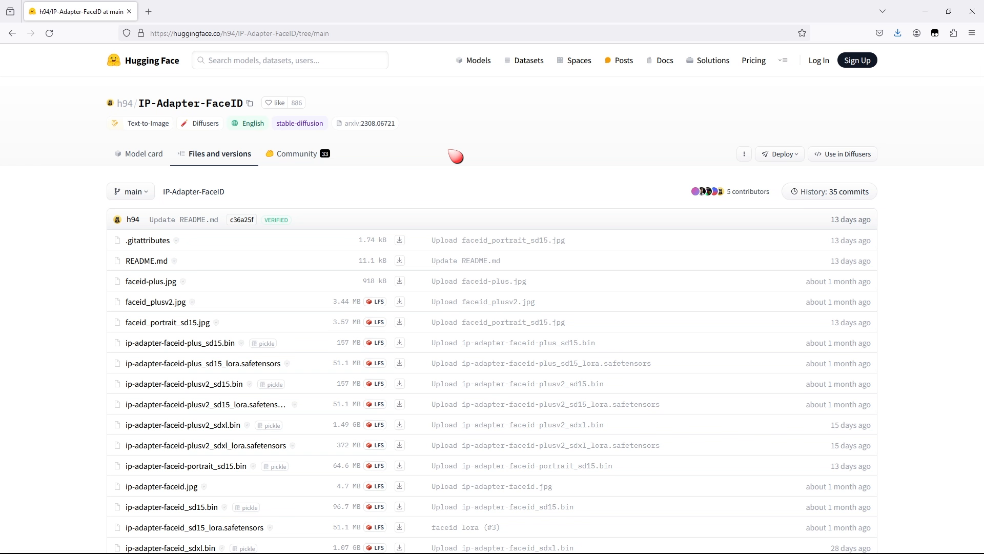
mouse_move(241, 320)
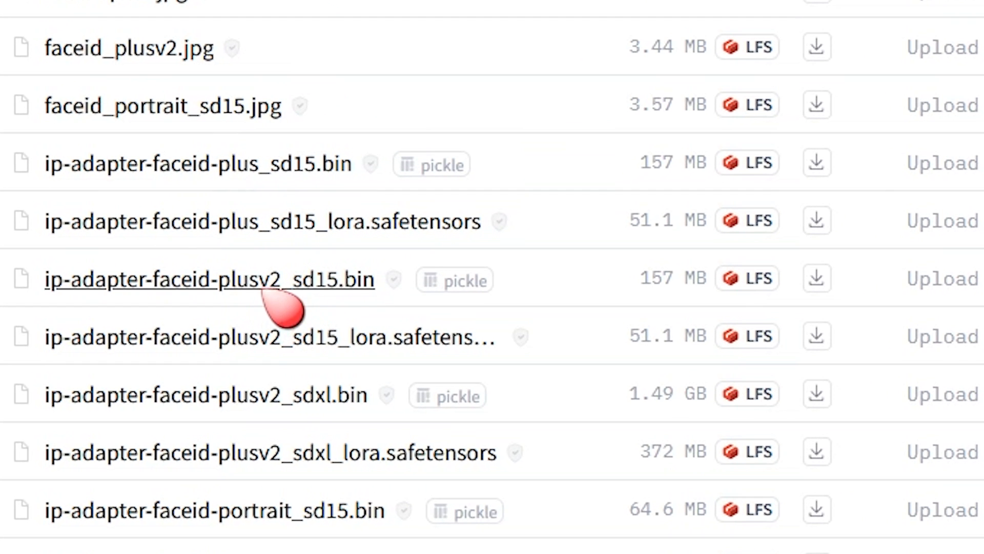
mouse_move(361, 367)
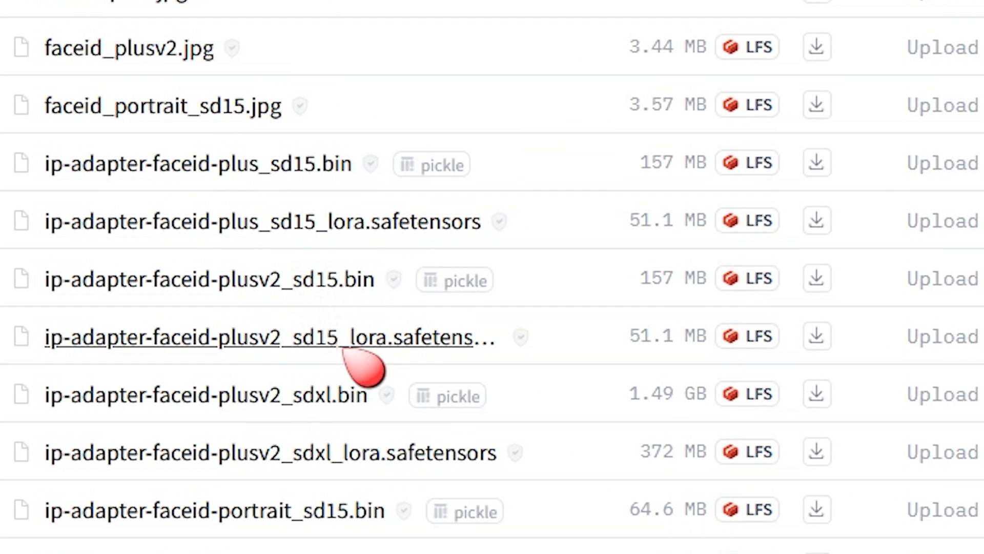
mouse_move(389, 382)
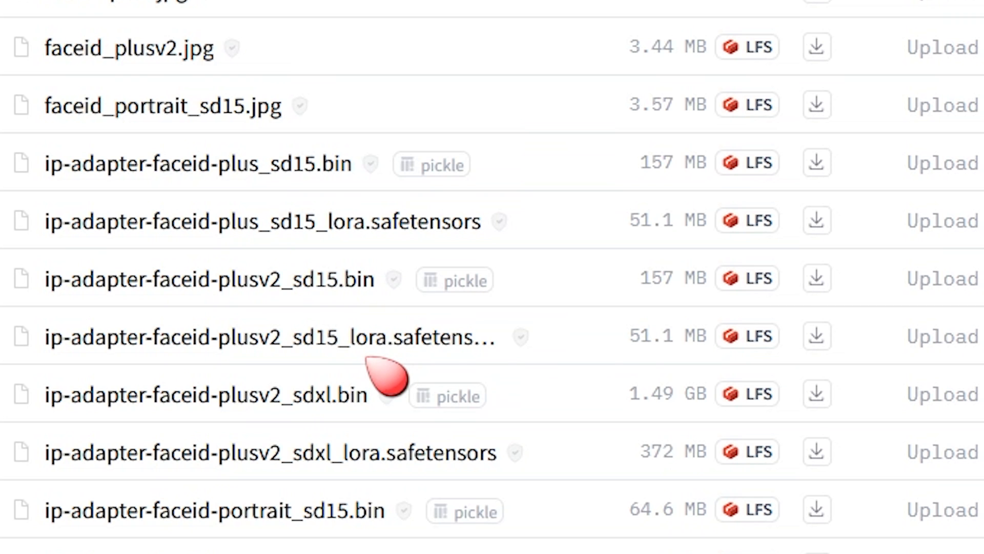
mouse_move(816, 278)
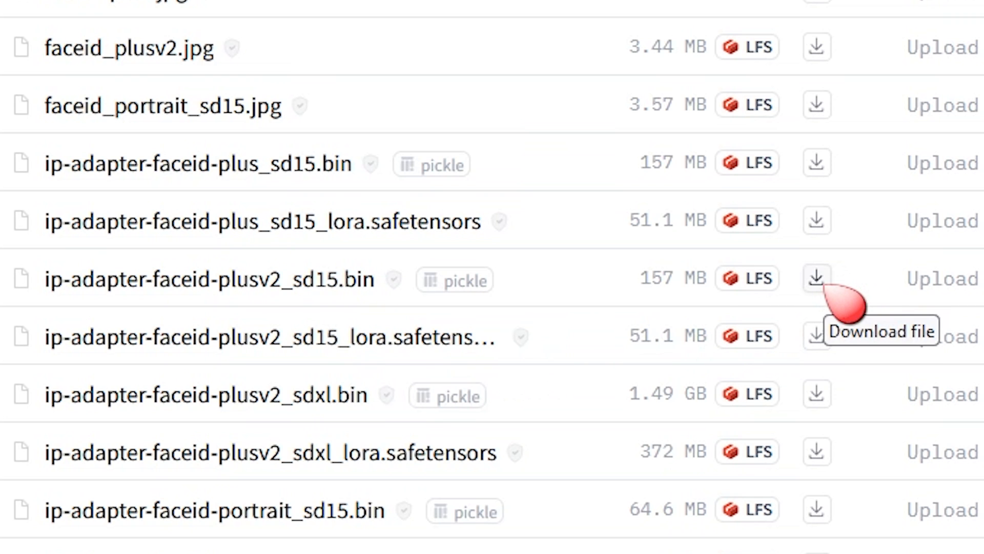
mouse_move(841, 367)
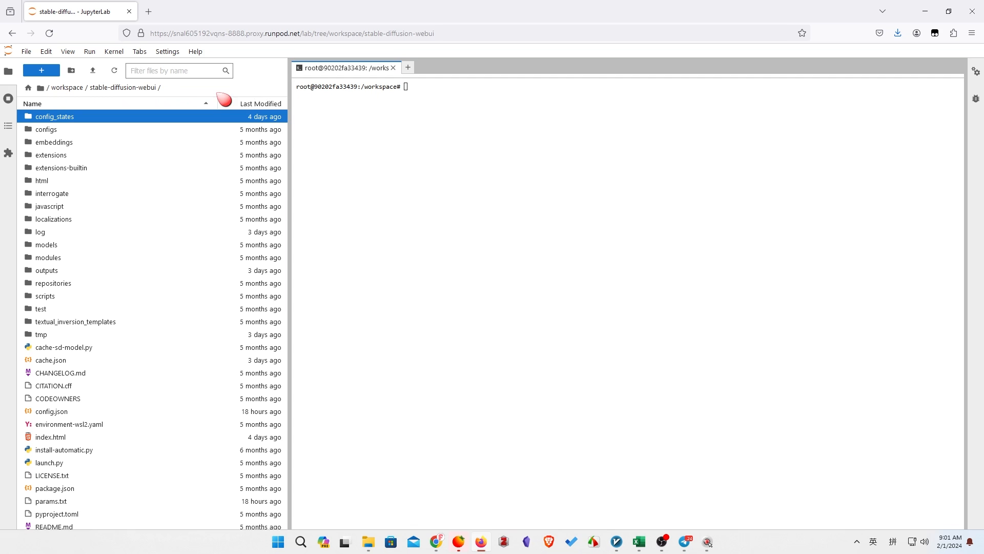
mouse_move(124, 88)
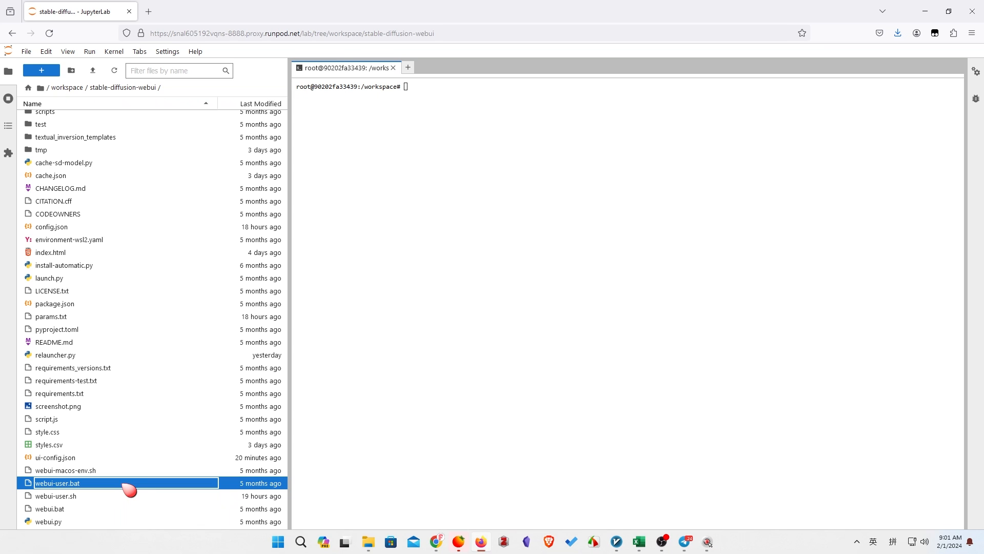
mouse_move(182, 470)
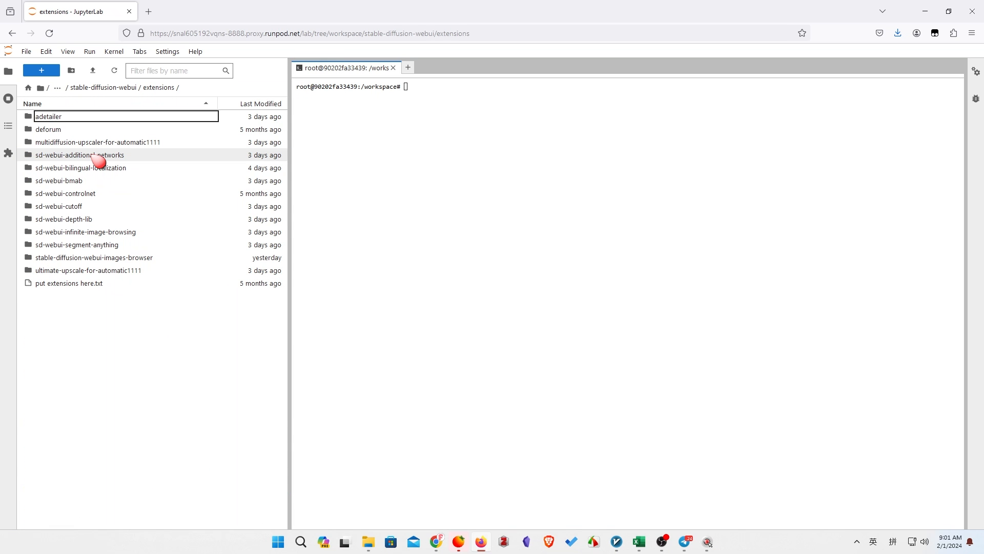
Browse into sd-webui-controlnet/models and scroll through its FaceID and OpenPose model files
double_click(65, 193)
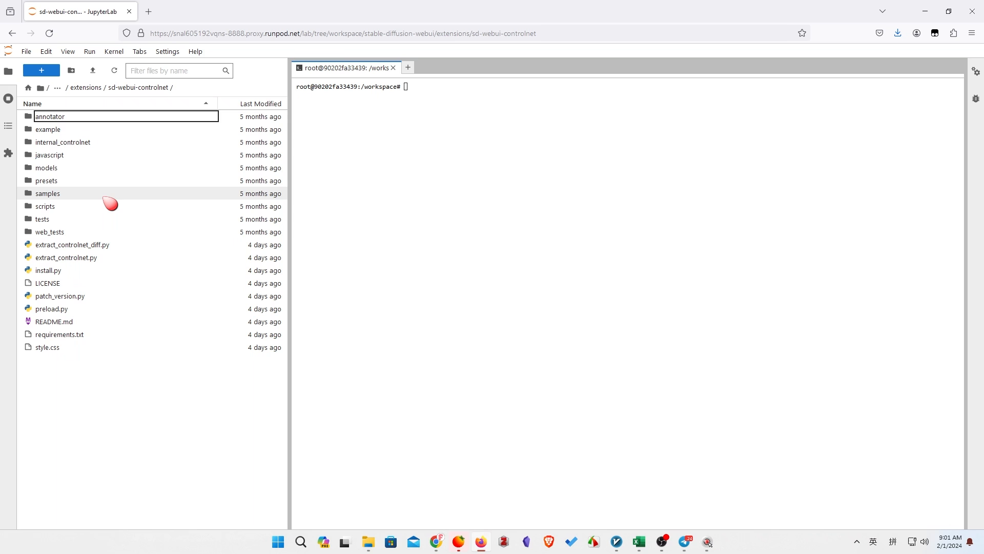
double_click(46, 168)
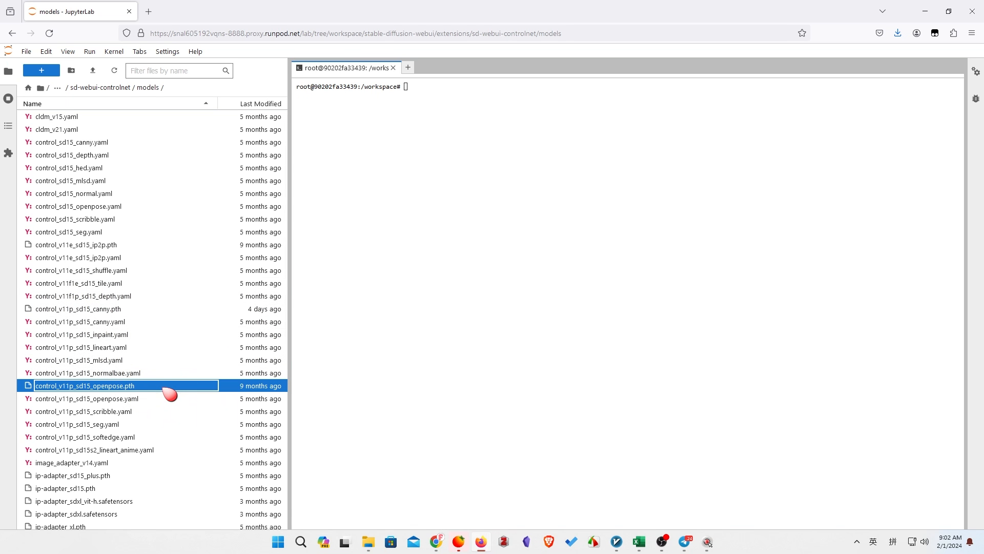
scroll("down", 3)
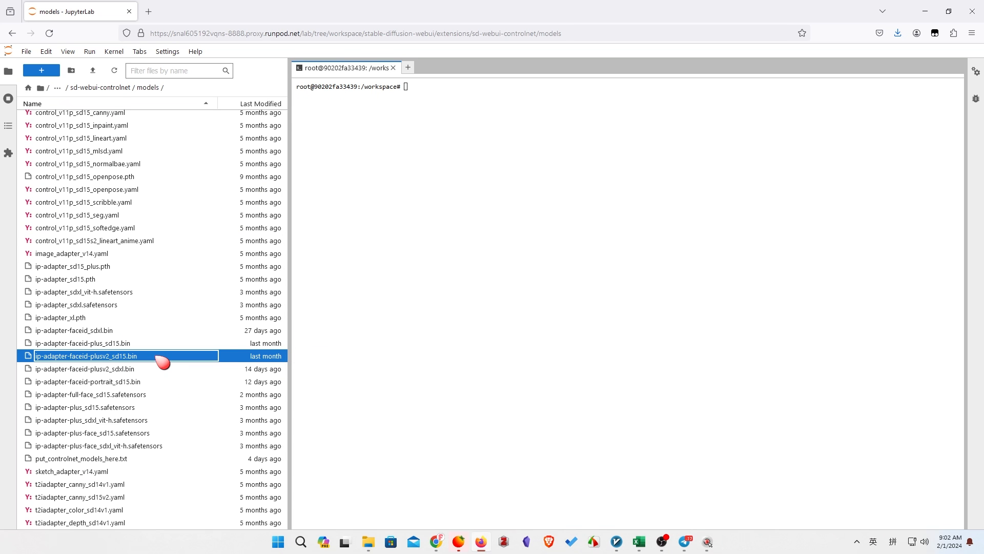
Go up to stable-diffusion-webui, enter models/Lora, and locate the plusv2 sd15 FaceID LoRA
scroll("up", 3)
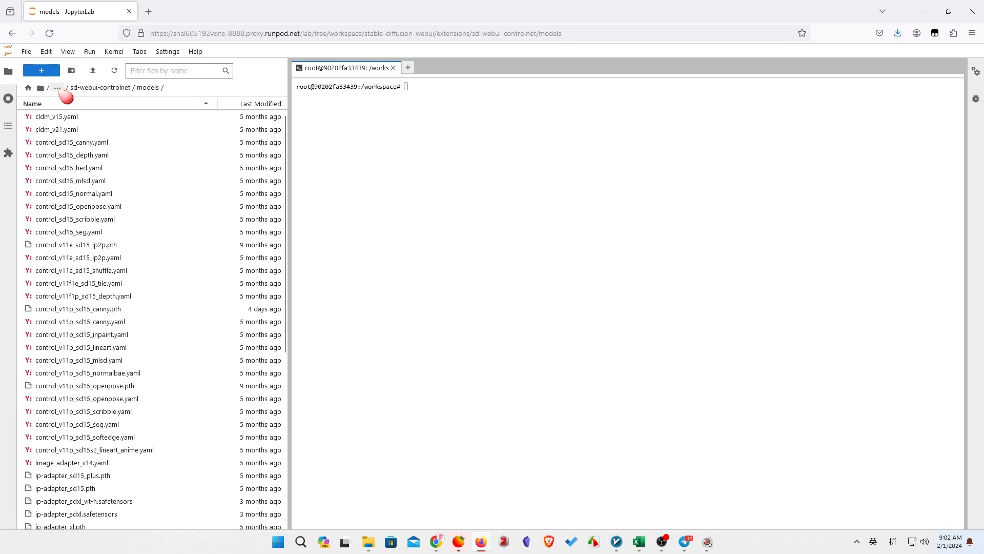
left_click(68, 87)
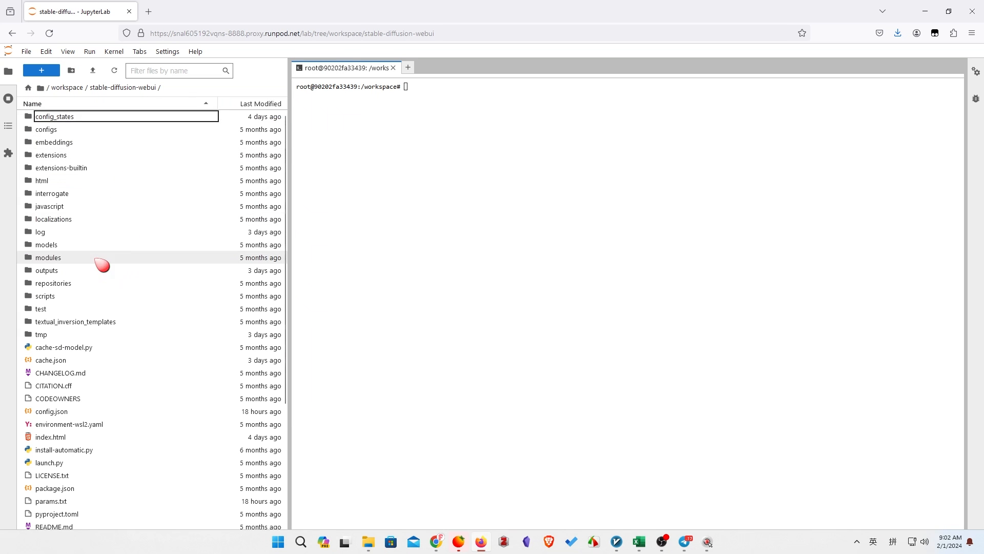
double_click(47, 244)
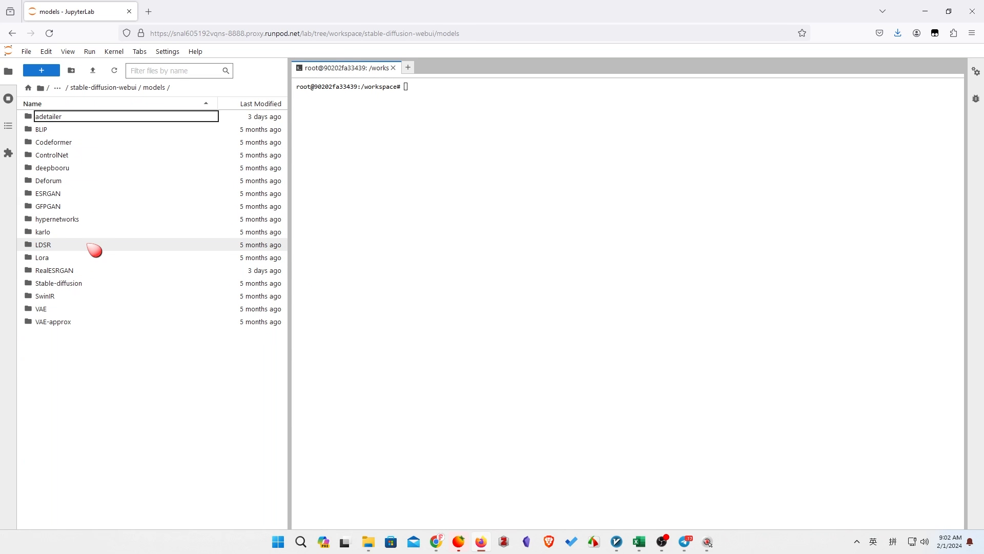
left_click(42, 257)
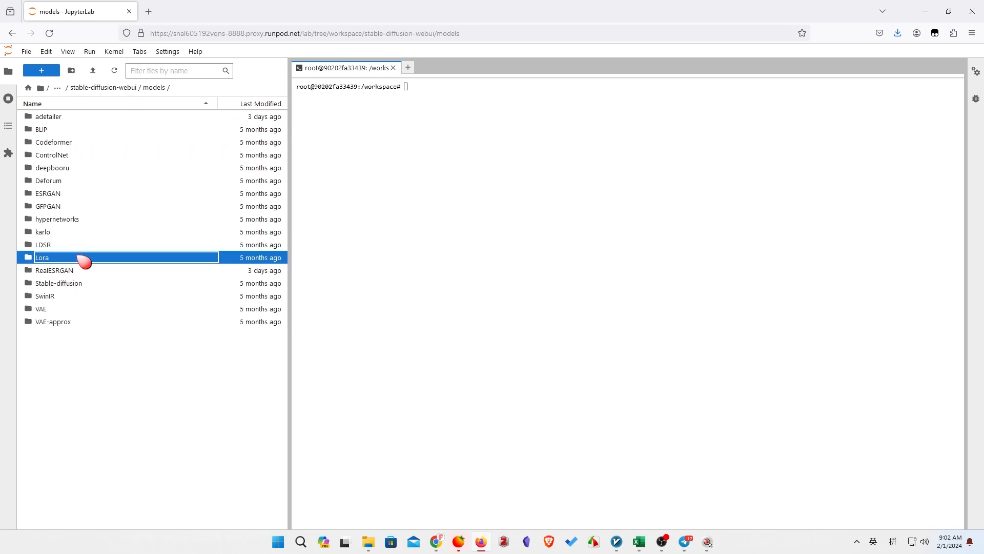
double_click(42, 257)
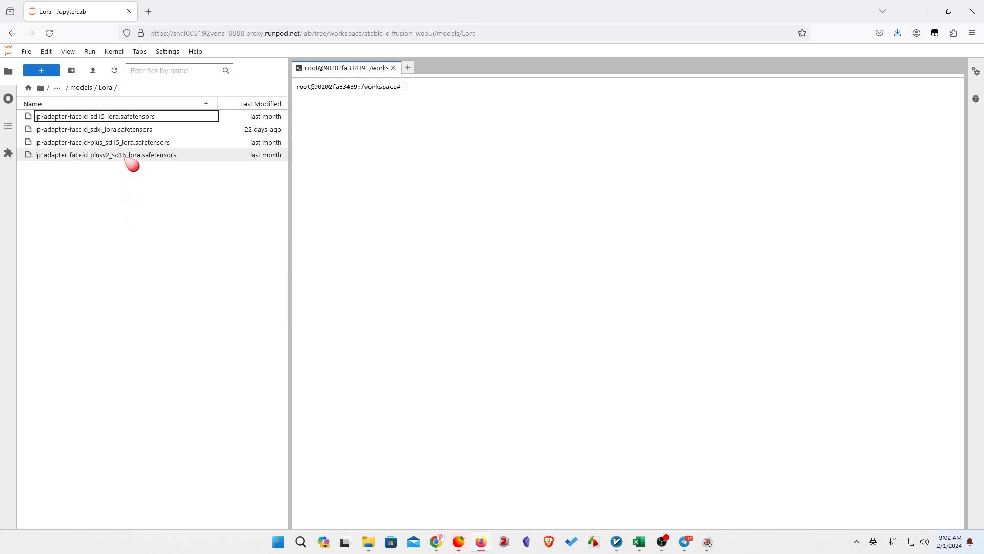
left_click(105, 155)
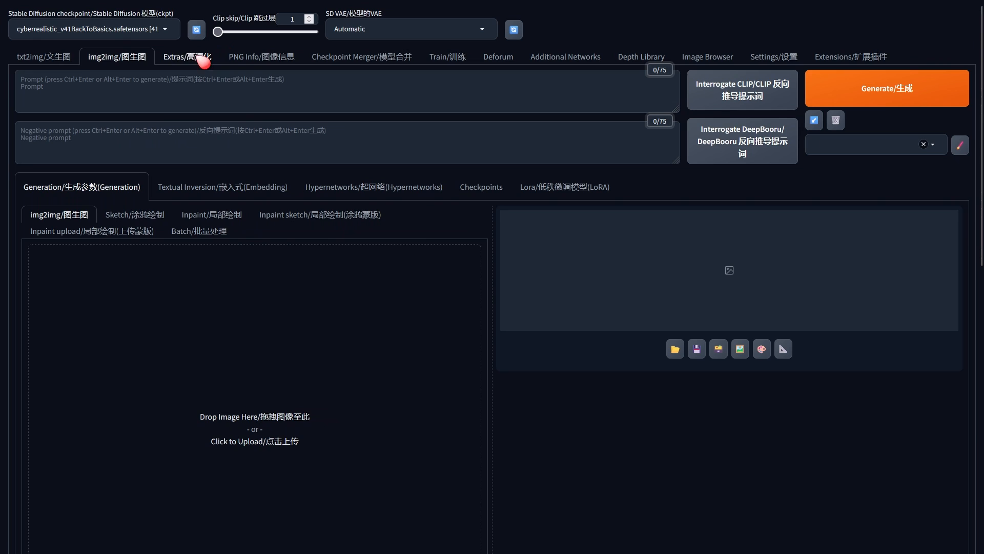
mouse_move(67, 50)
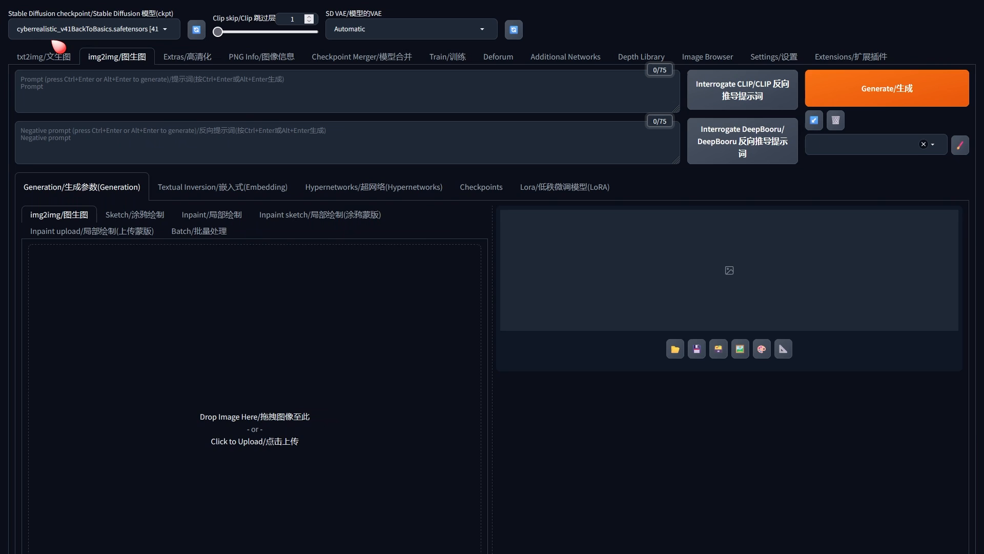
mouse_move(75, 82)
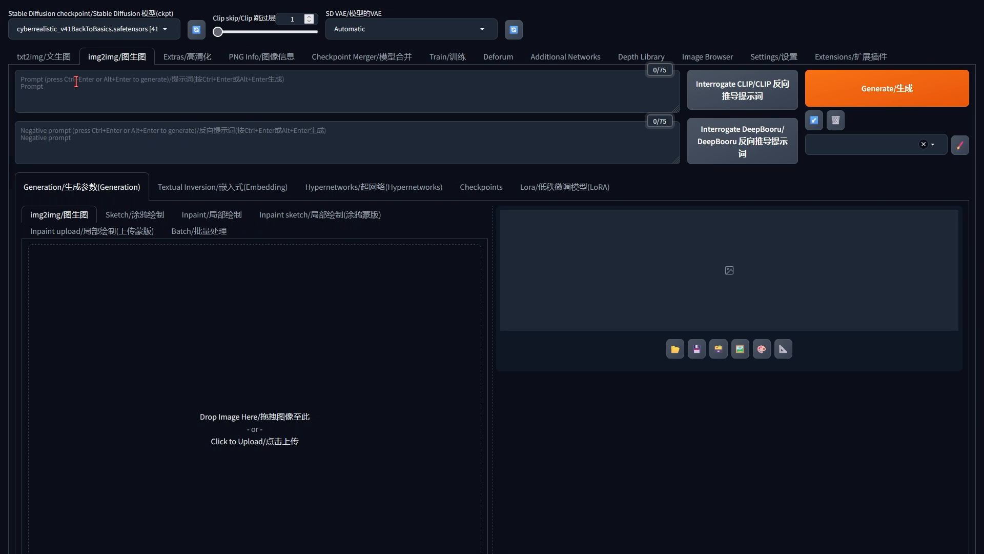
mouse_move(532, 178)
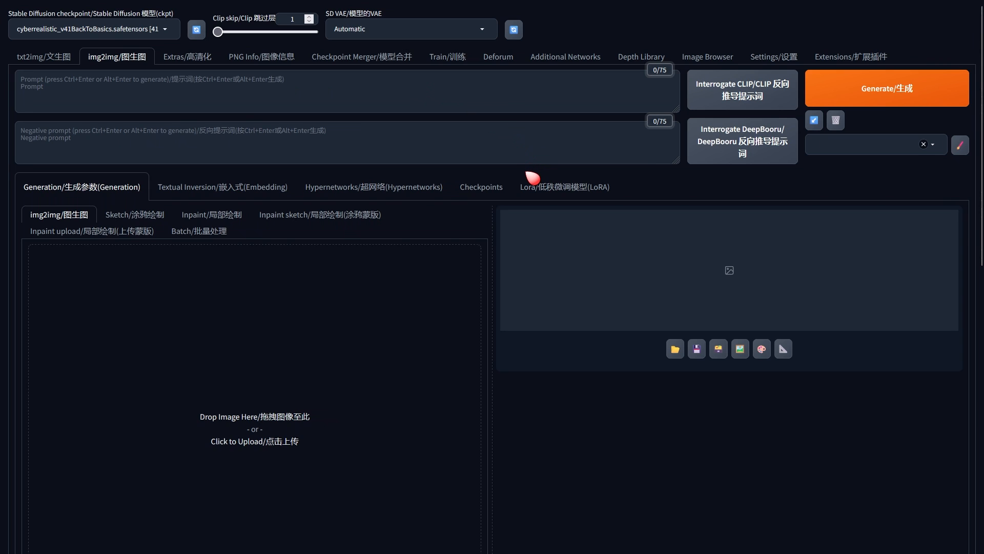
mouse_move(551, 190)
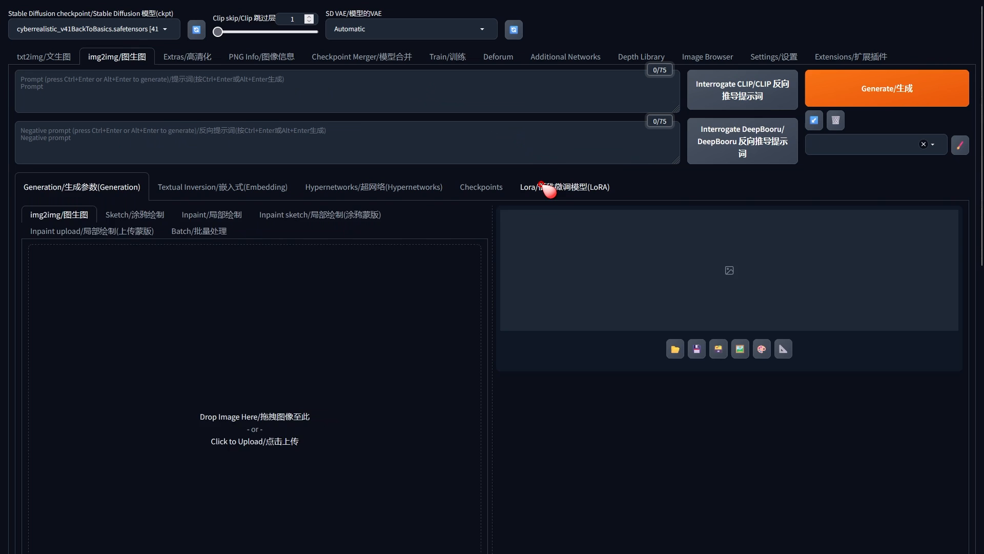
Insert ip-adapter-faceid-plusv2_sd15_lora into the prompt at weight 0.6, then return to Inpaint
left_click(565, 187)
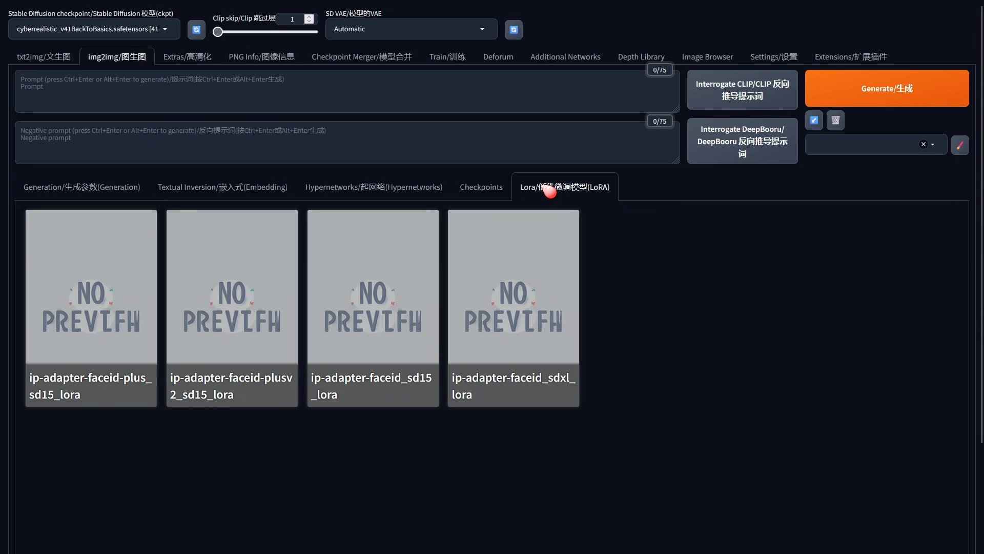
left_click(564, 186)
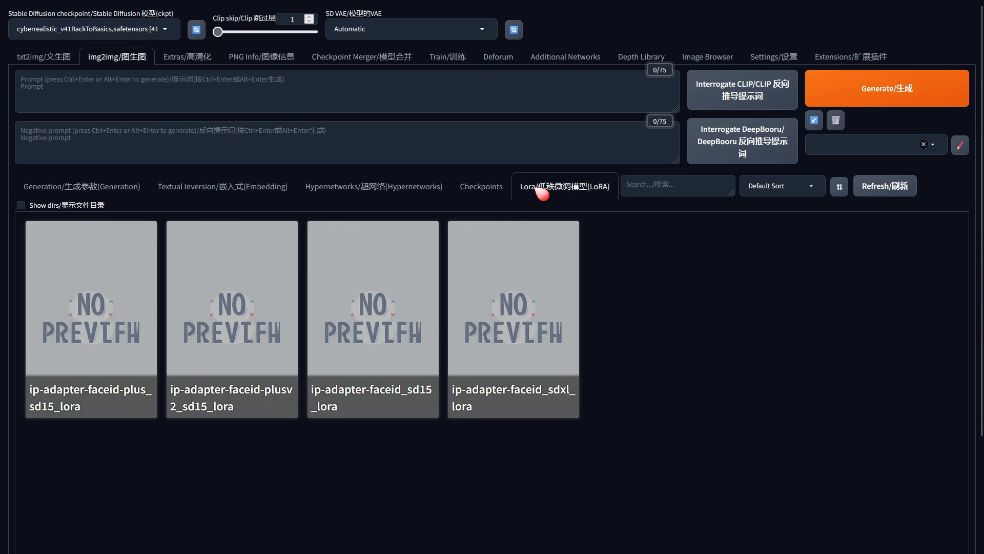
left_click(232, 319)
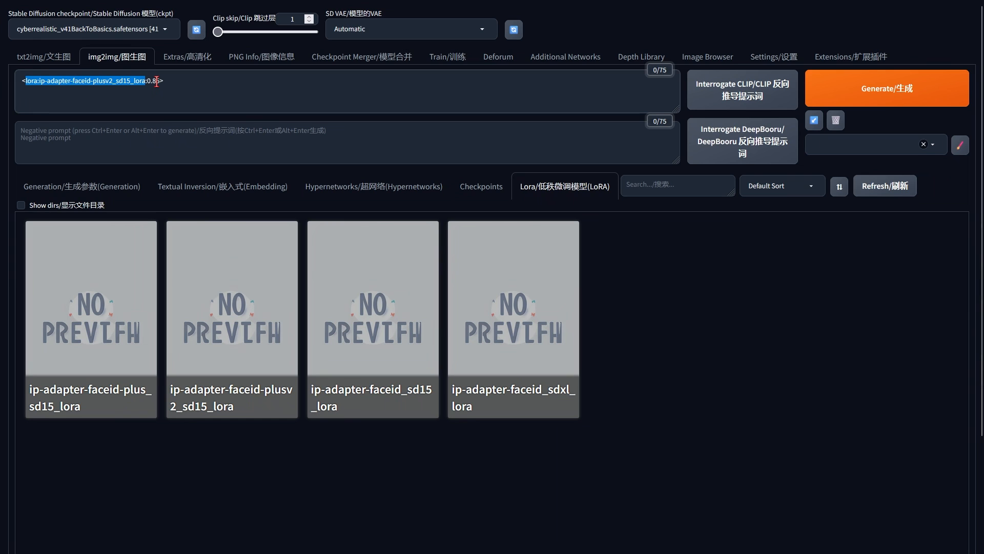
type("0.6")
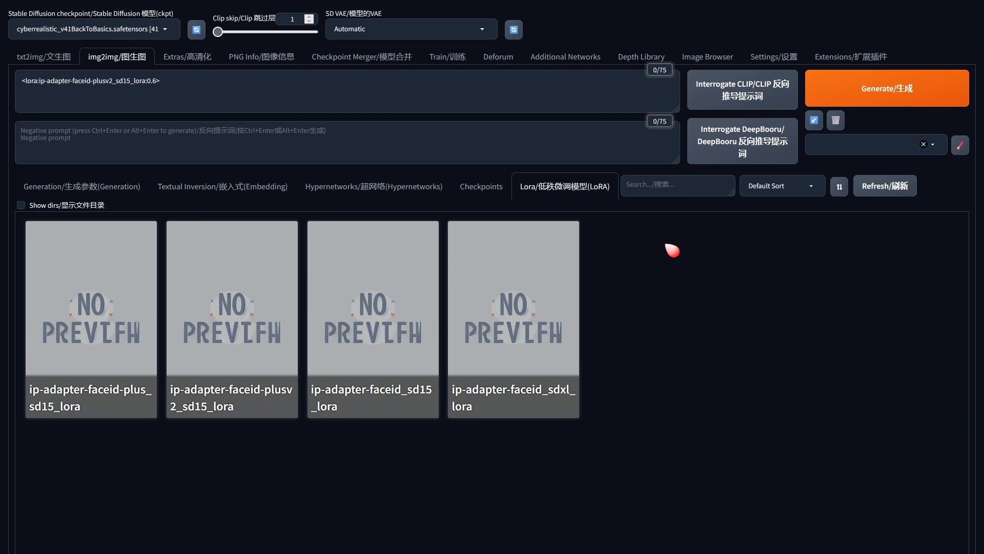
left_click(82, 186)
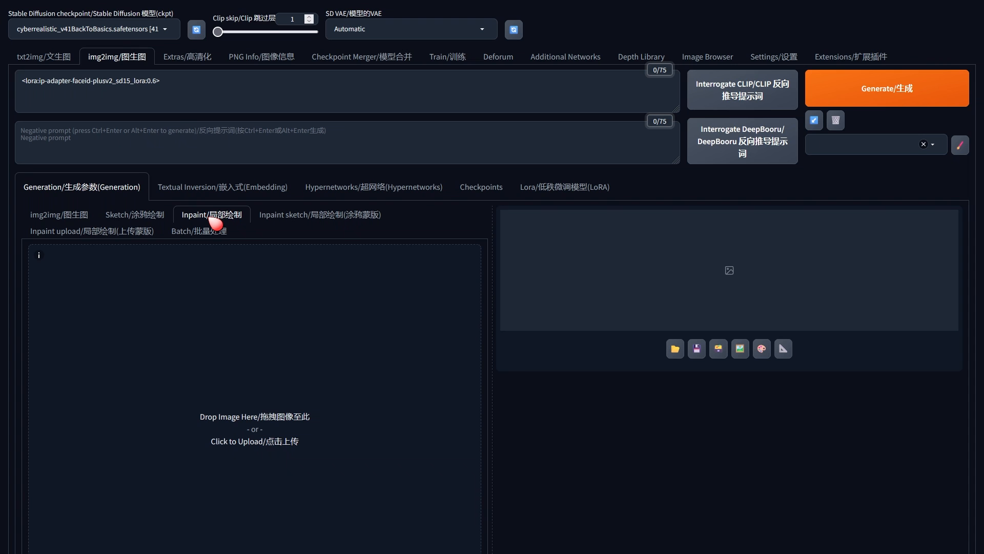
mouse_move(240, 423)
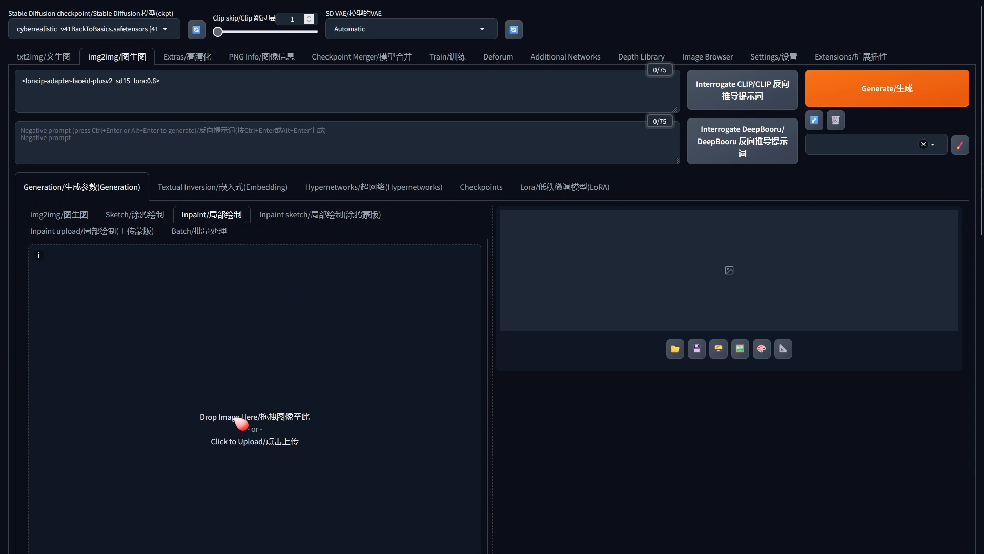
Load the sword-bearing warrior woman image into the Inpaint canvas and mask her face
left_click(255, 427)
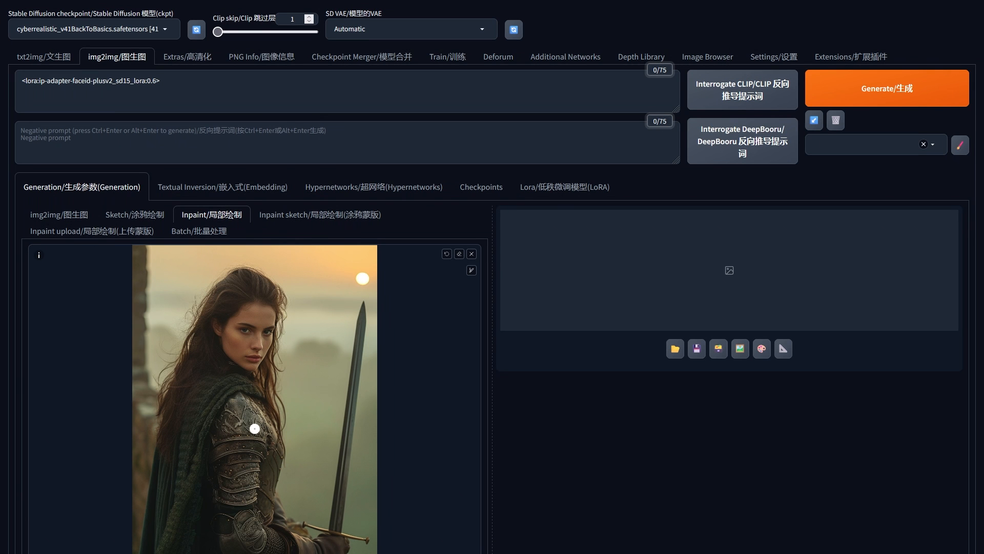
mouse_move(245, 308)
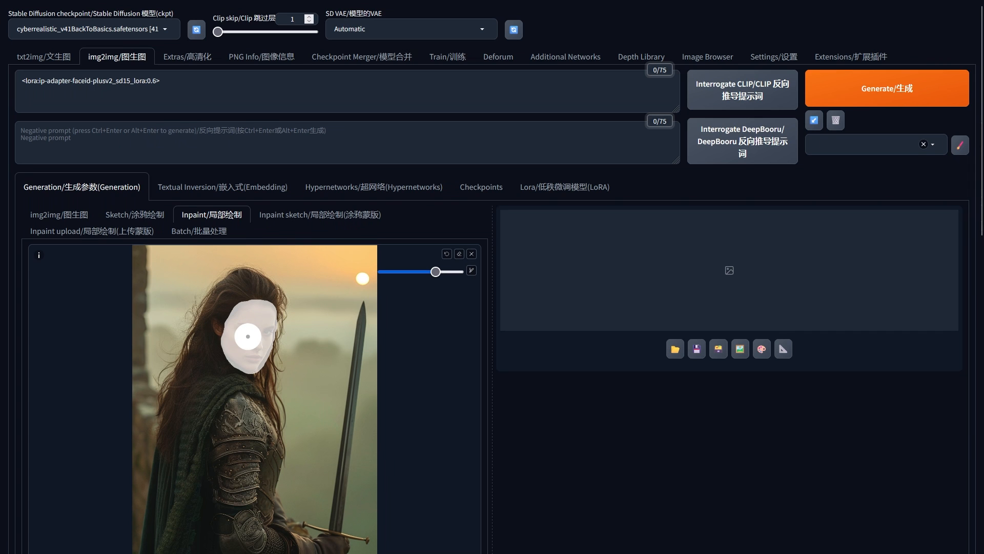
scroll("down", 3)
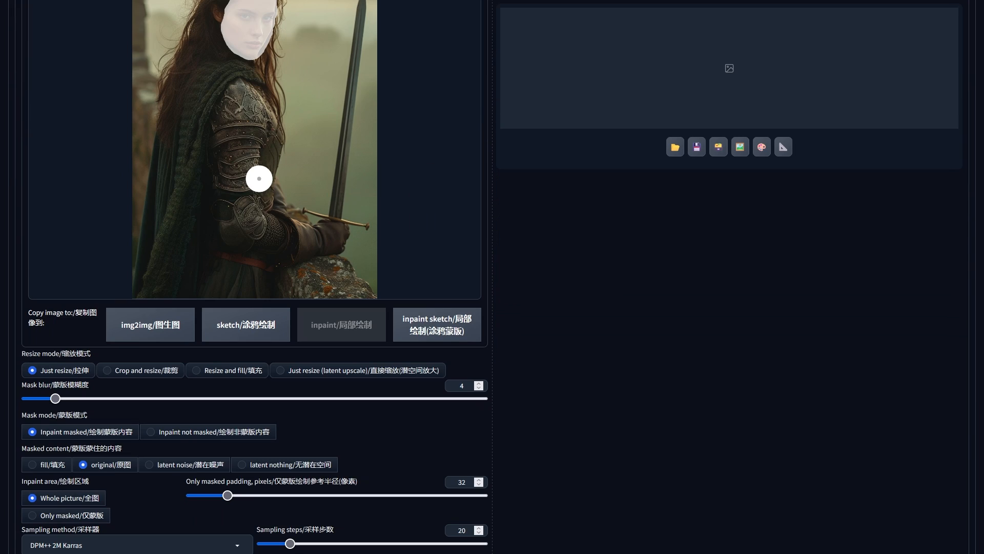
Use mask blur 10, DPM++ 2M Karras, 50 steps, 896×1344 and denoising 0.5
scroll("down", 3)
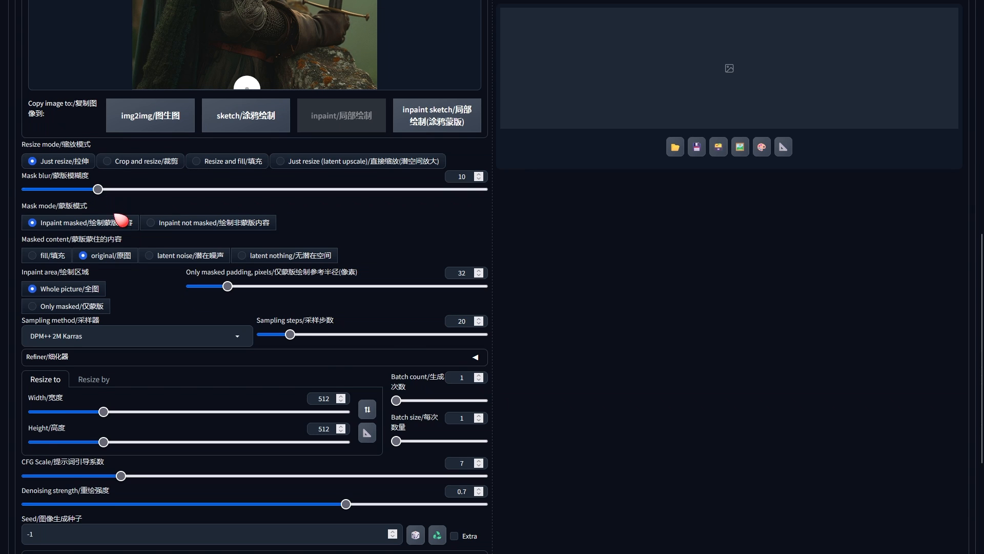
scroll("down", 3)
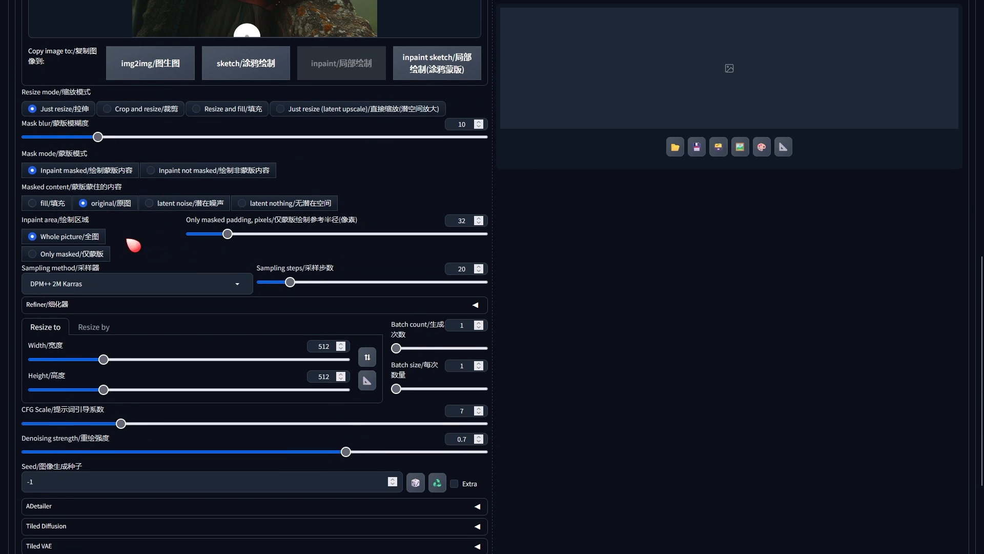
mouse_move(129, 266)
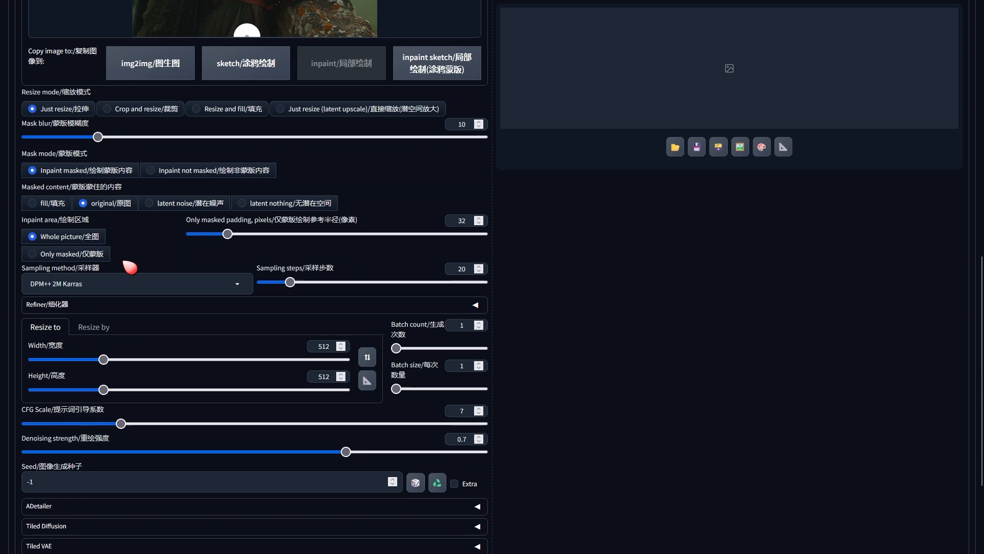
left_click(136, 283)
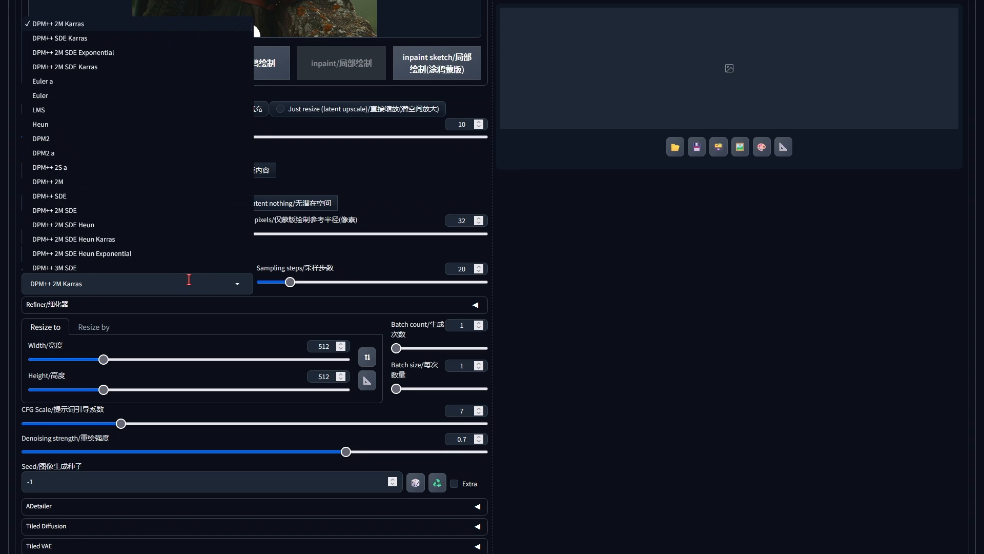
left_click(137, 283)
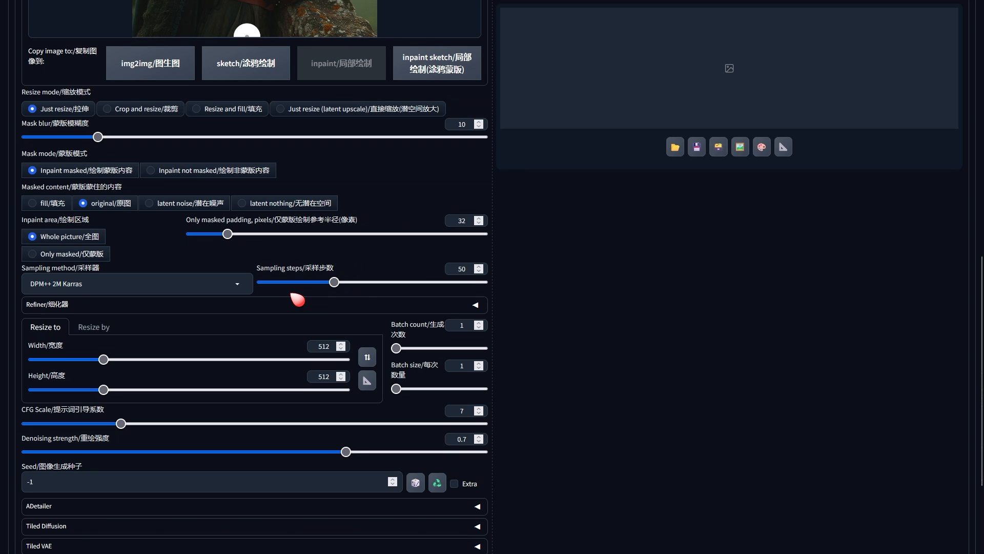
scroll("down", 3)
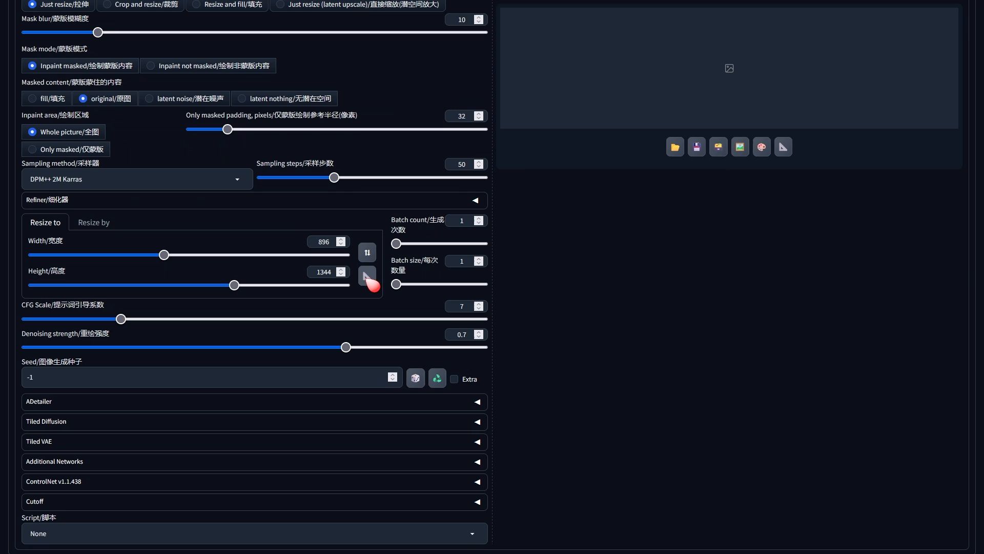
mouse_move(353, 331)
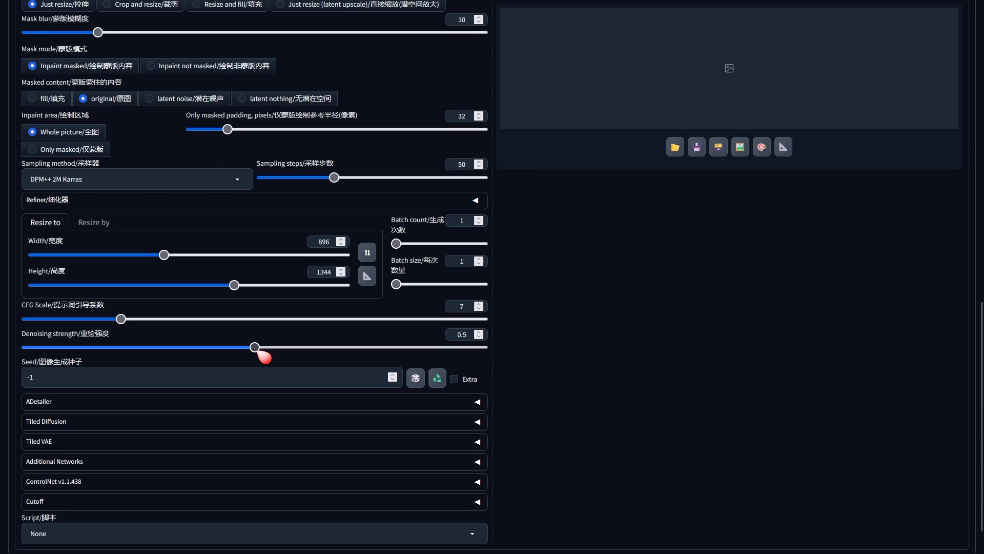
scroll("down", 3)
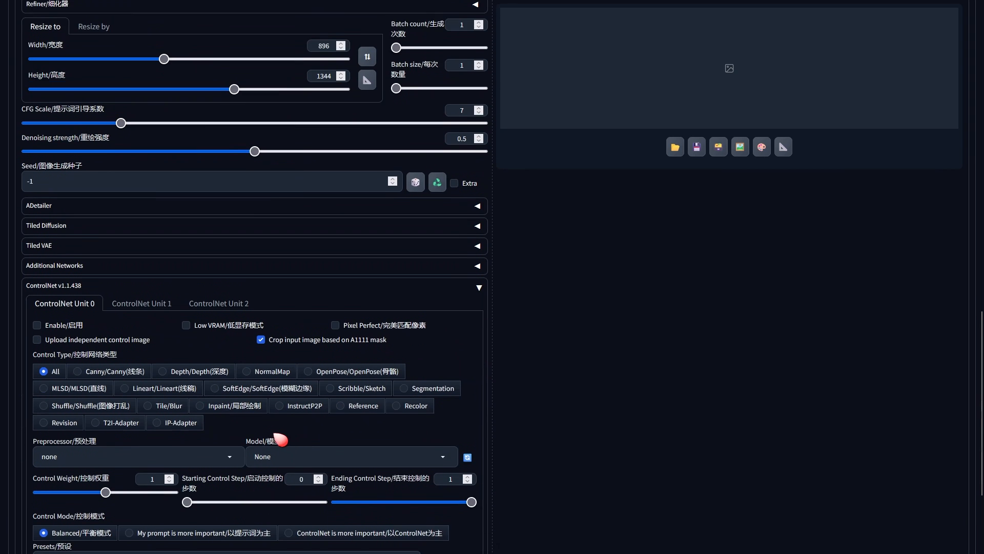
Enable Unit 0 with Pixel Perfect, independent image and preview, upload the headshot, choose IP-Adapter
scroll("down", 3)
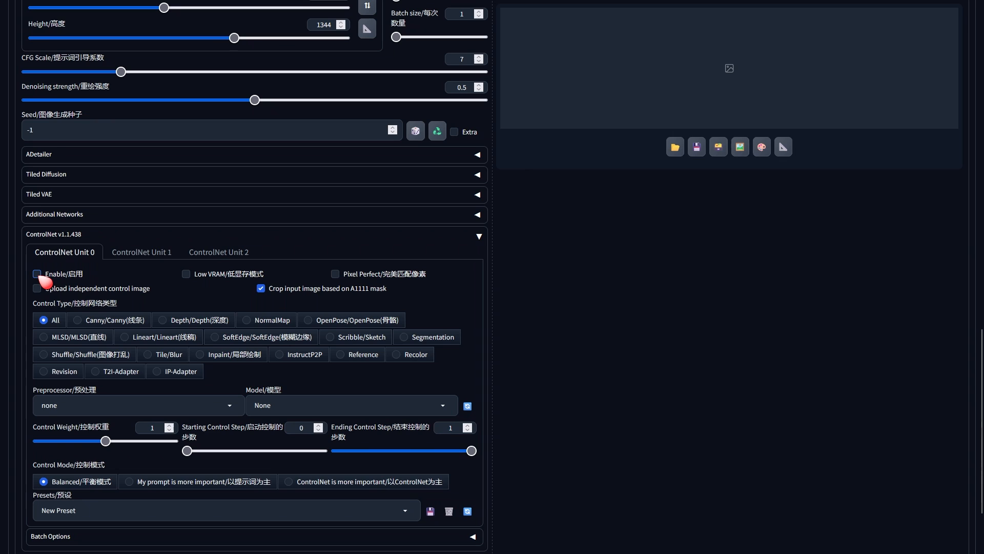
left_click(36, 274)
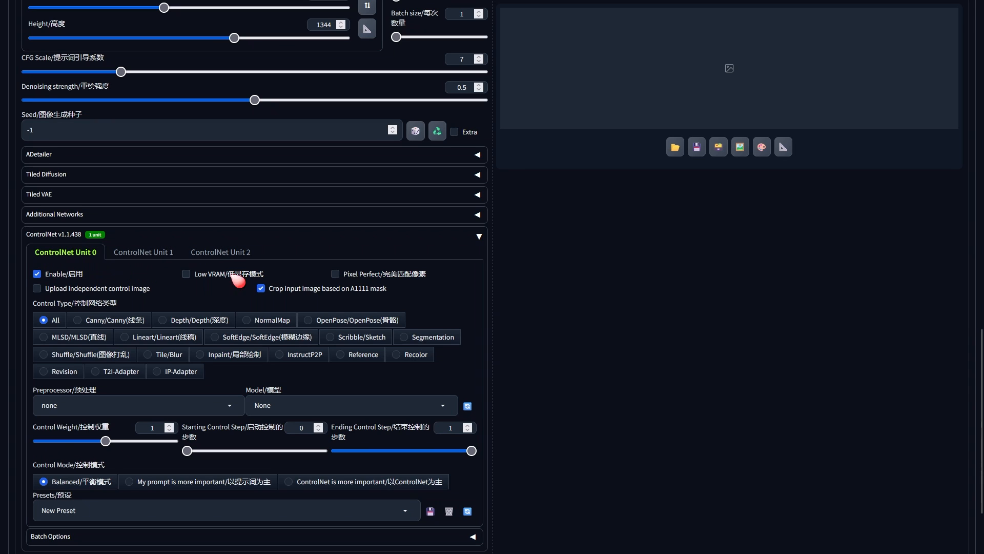
left_click(335, 273)
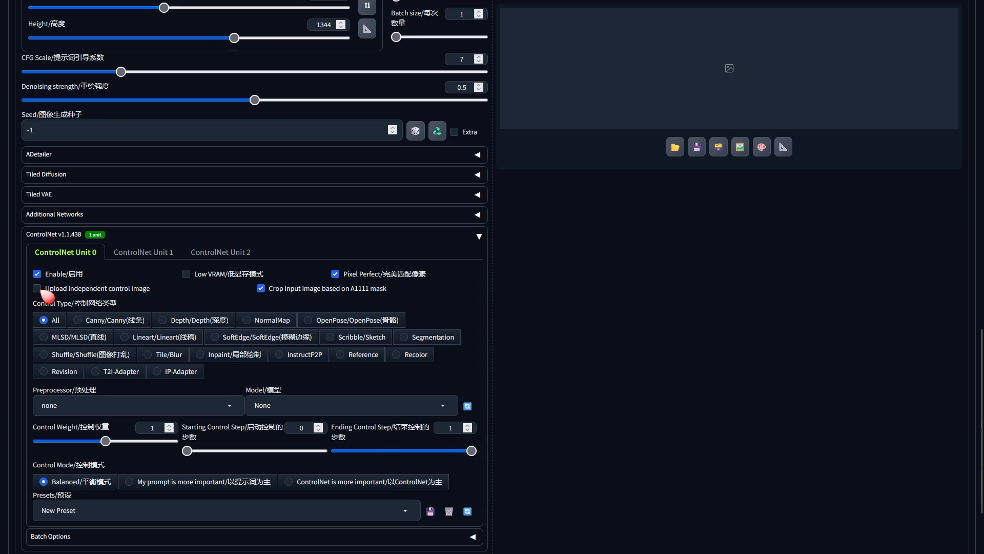
left_click(36, 288)
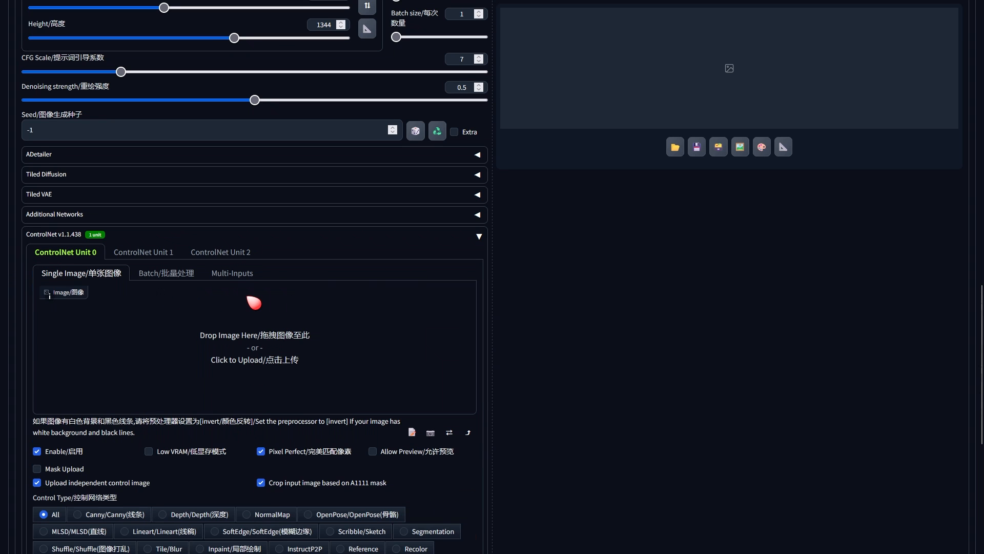
scroll("down", 3)
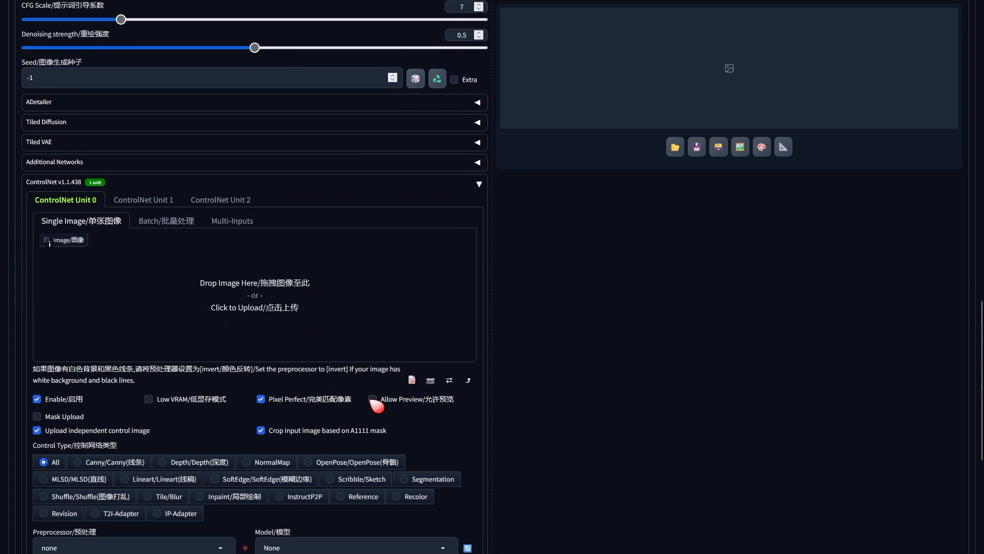
left_click(372, 399)
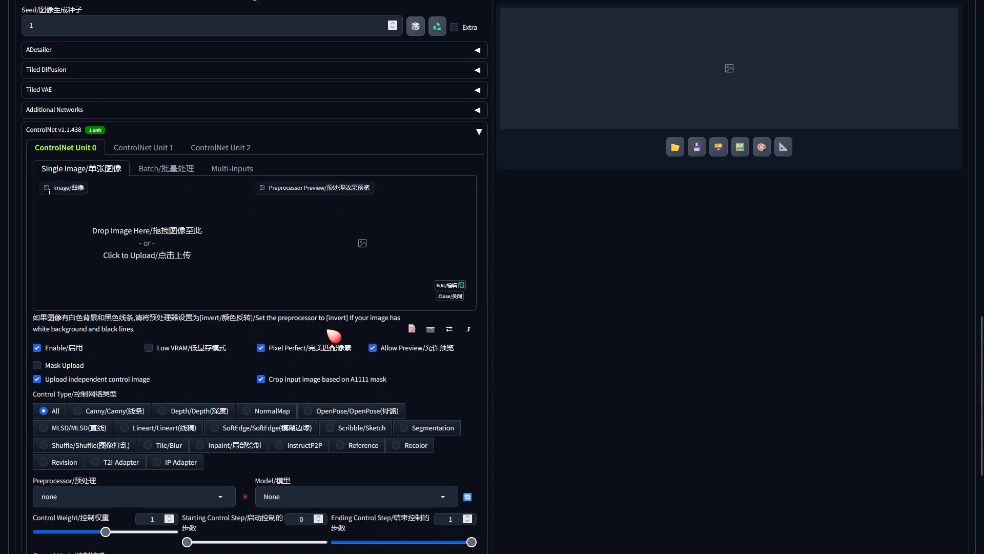
left_click(148, 245)
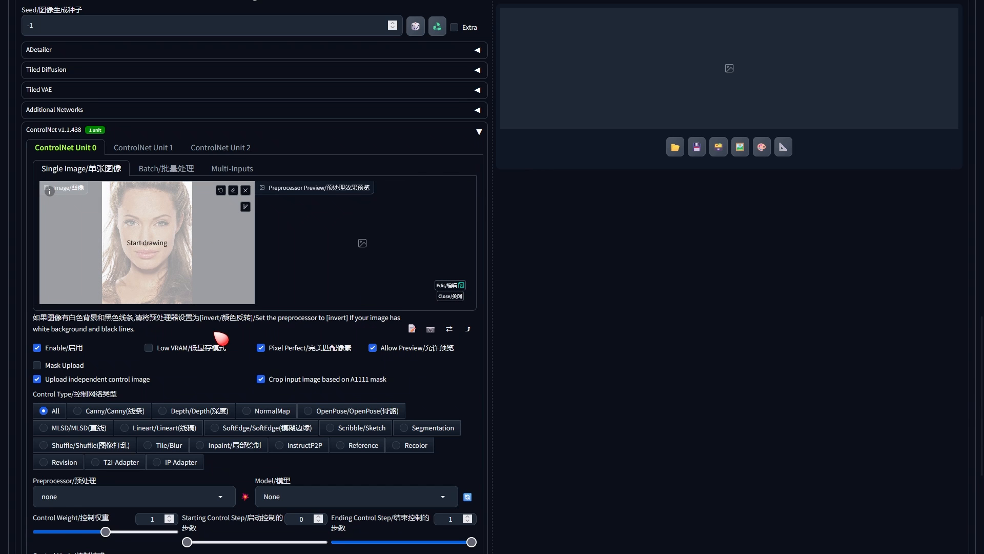
left_click(157, 462)
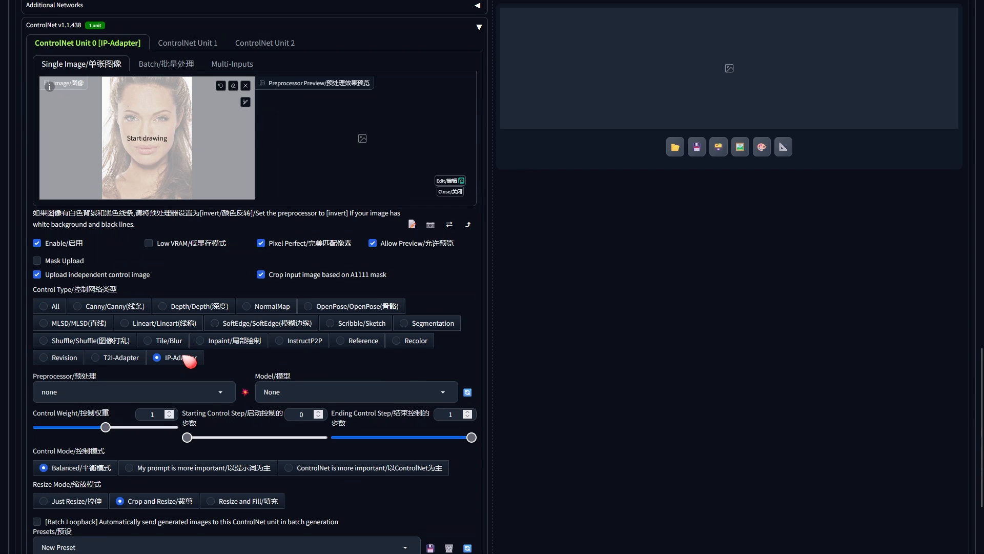
Set Unit 0 to ip-adapter_face_id_plus with ip-adapter-faceid-plusv2_sd15 and preview the cropped face
scroll("down", 3)
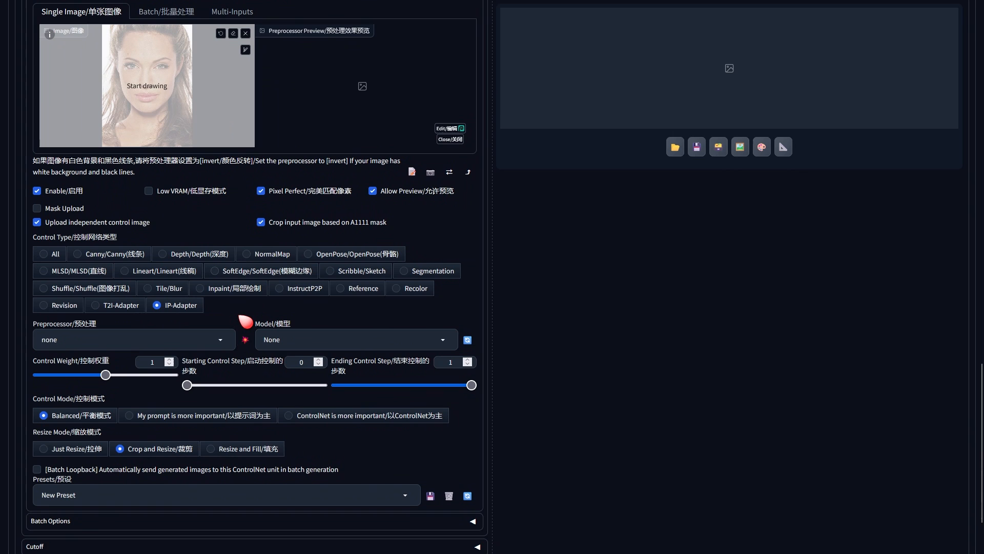
left_click(132, 338)
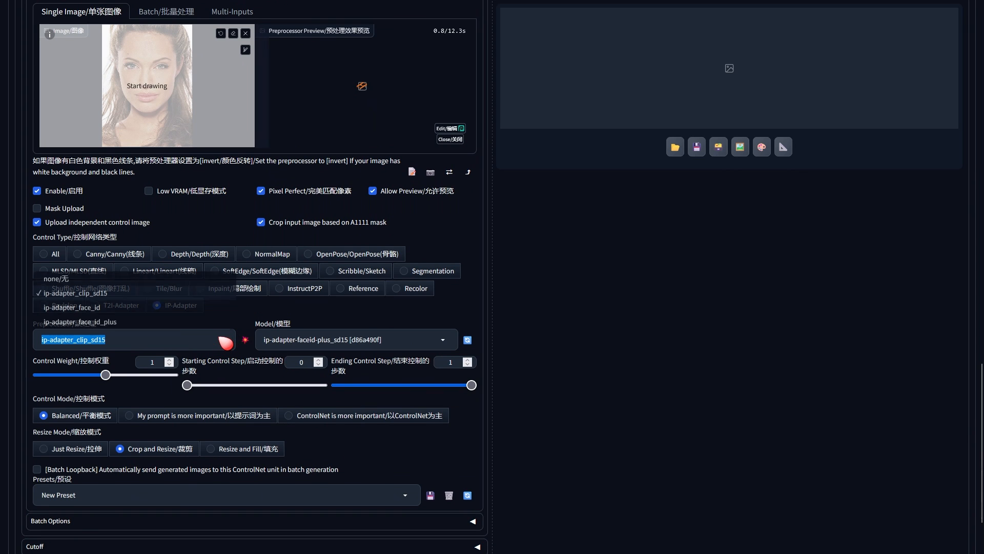
left_click(80, 322)
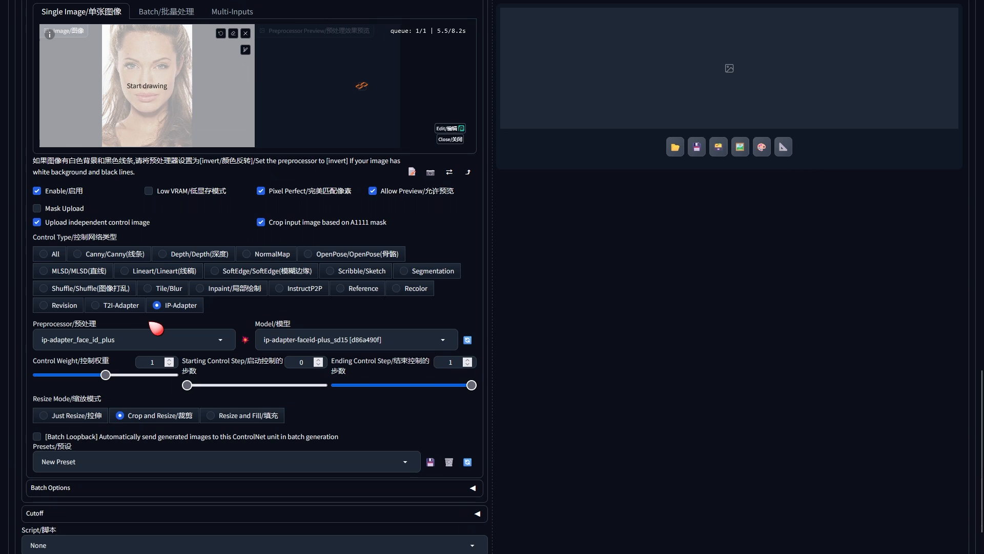
left_click(442, 339)
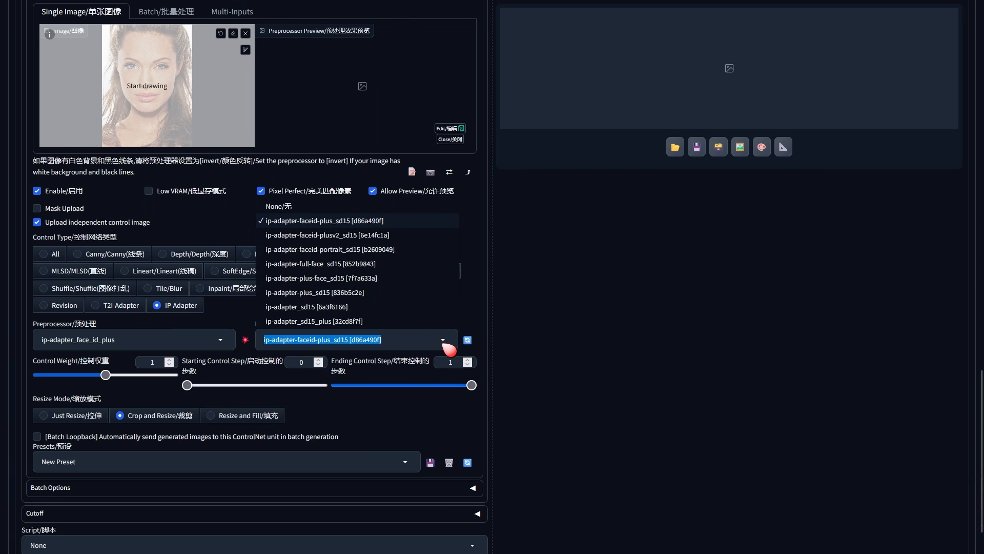
left_click(326, 235)
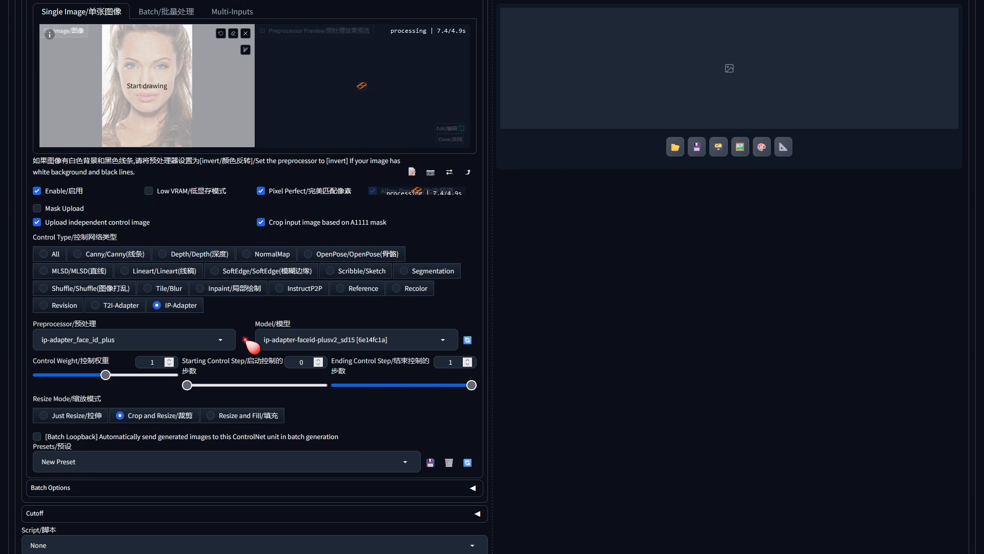
left_click(372, 191)
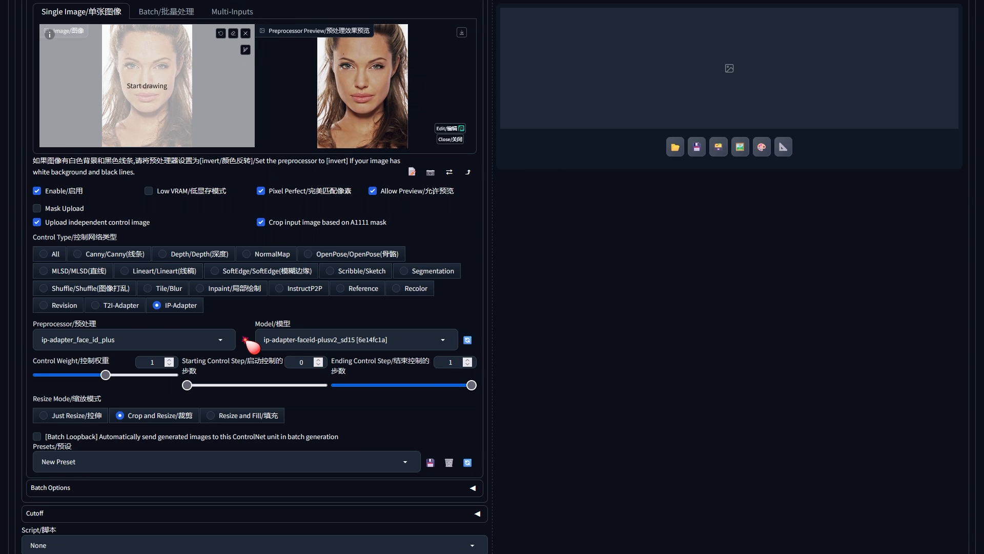
scroll("up", 3)
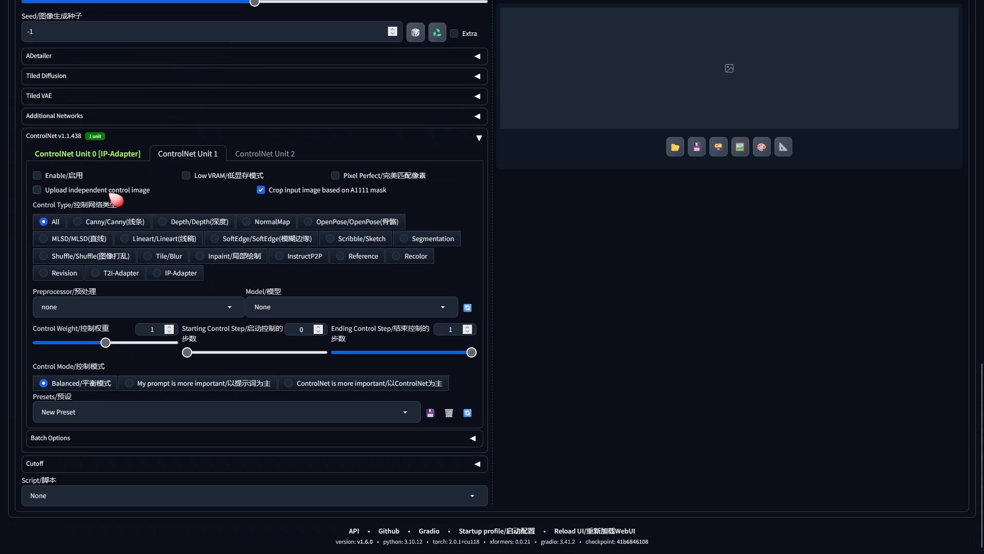
Enable Unit 1 with Pixel Perfect, independent control image and preview, and upload the warrior image
left_click(36, 176)
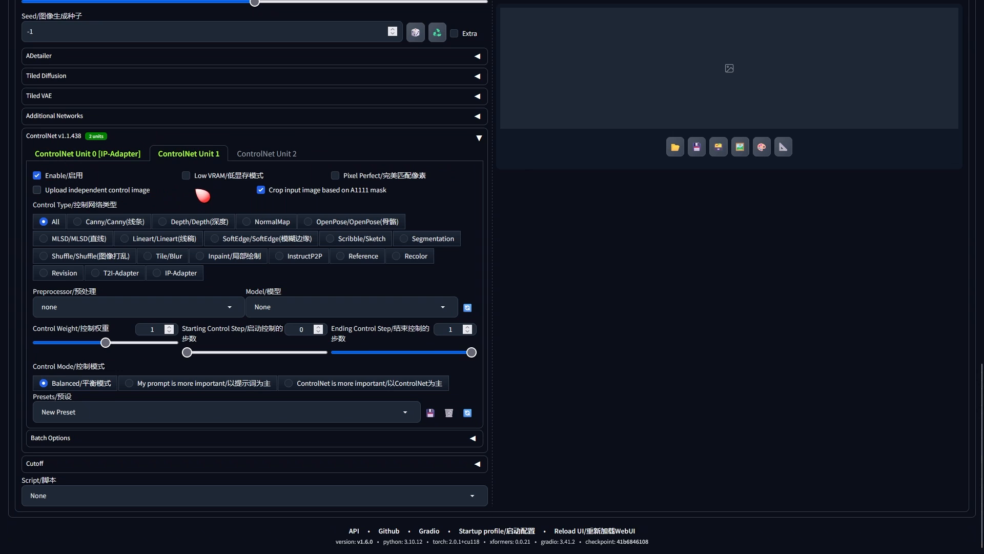
left_click(335, 176)
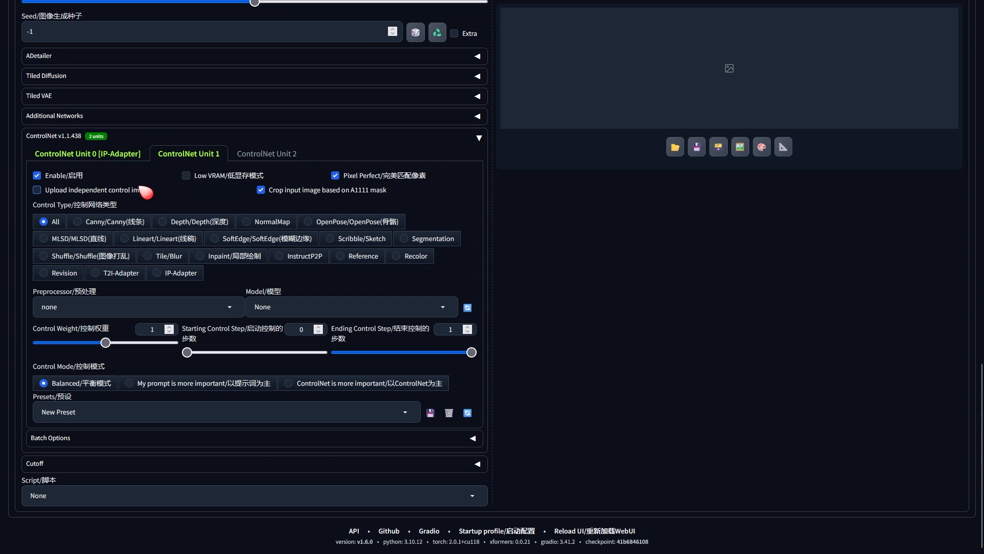
left_click(36, 190)
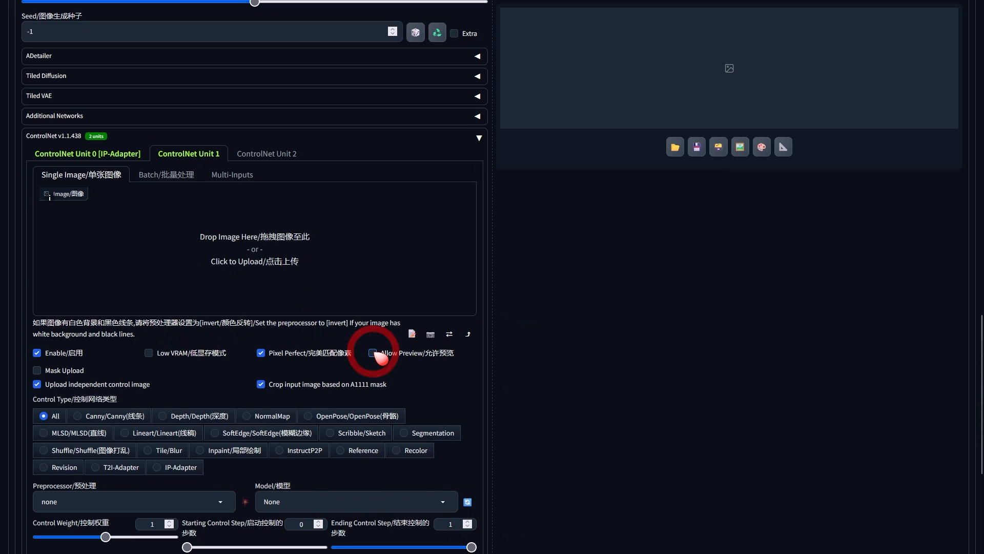
left_click(371, 352)
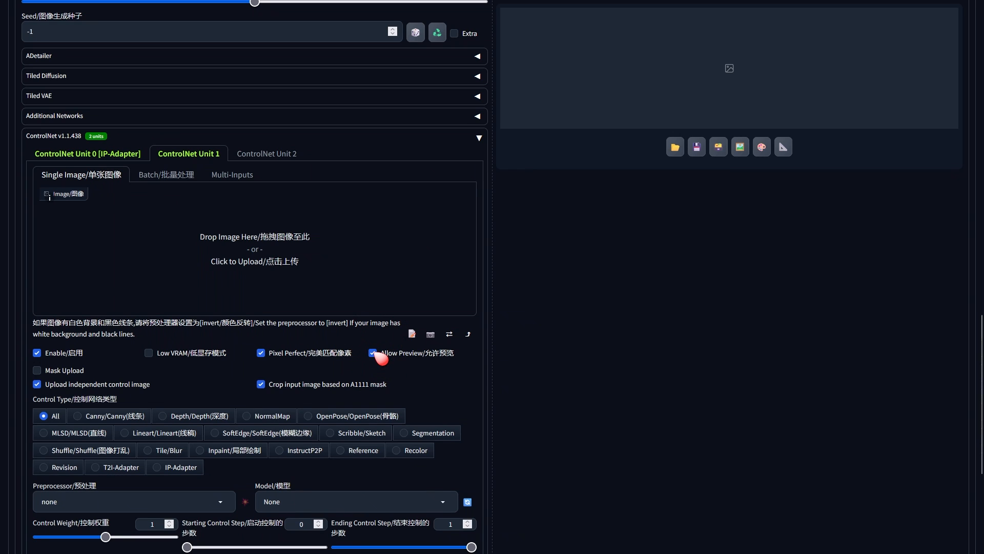
left_click(373, 353)
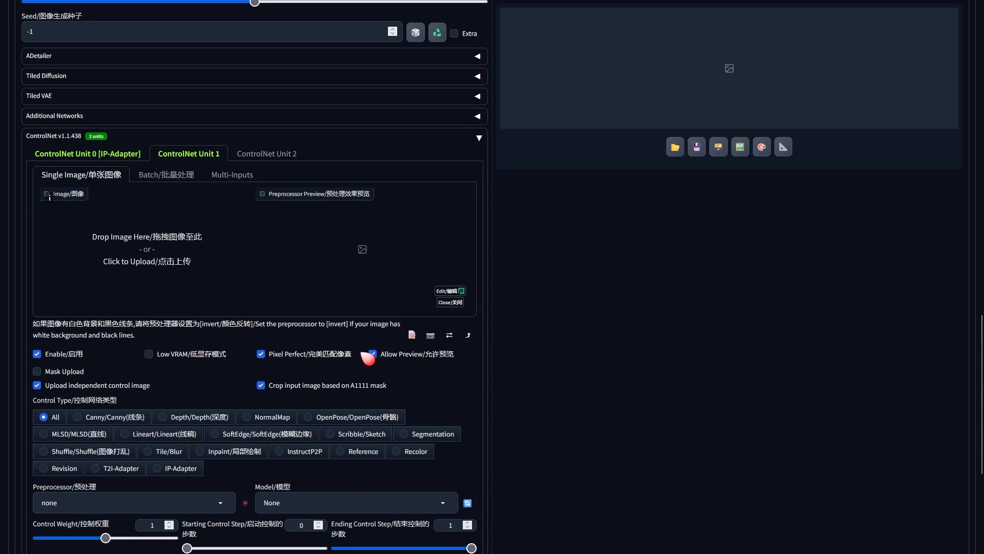
left_click(147, 261)
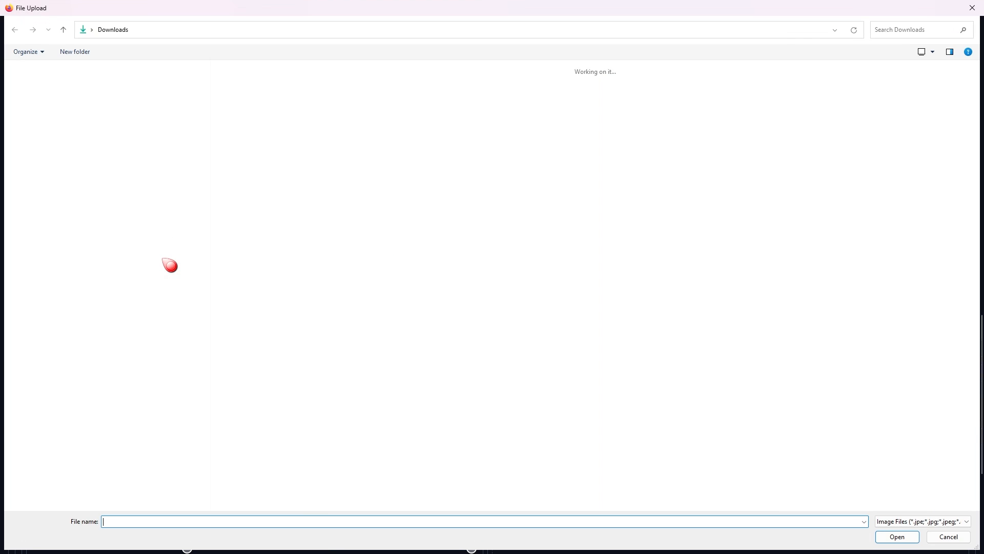
left_click(286, 299)
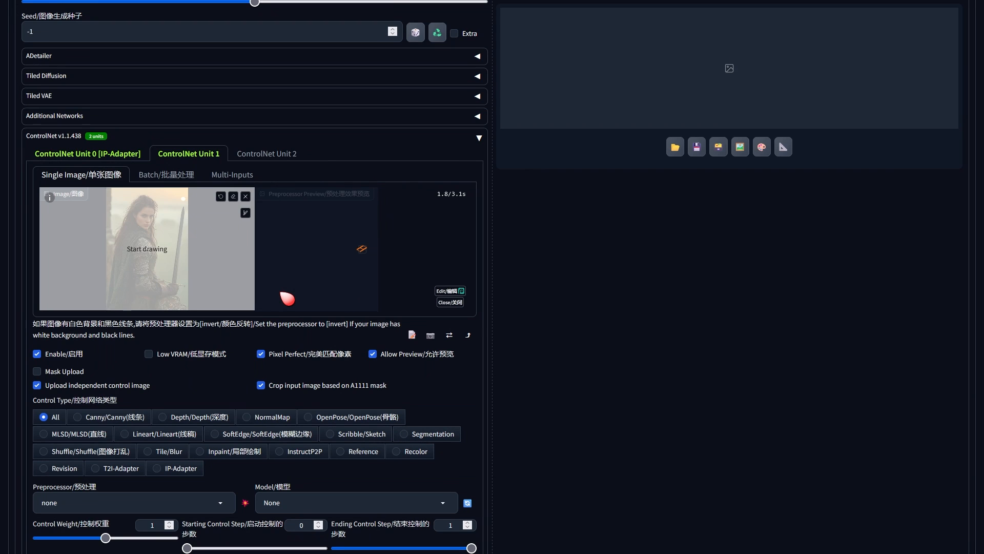
Set ControlNet Unit 1's control type to OpenPose and bring up its preprocessor list
scroll("down", 3)
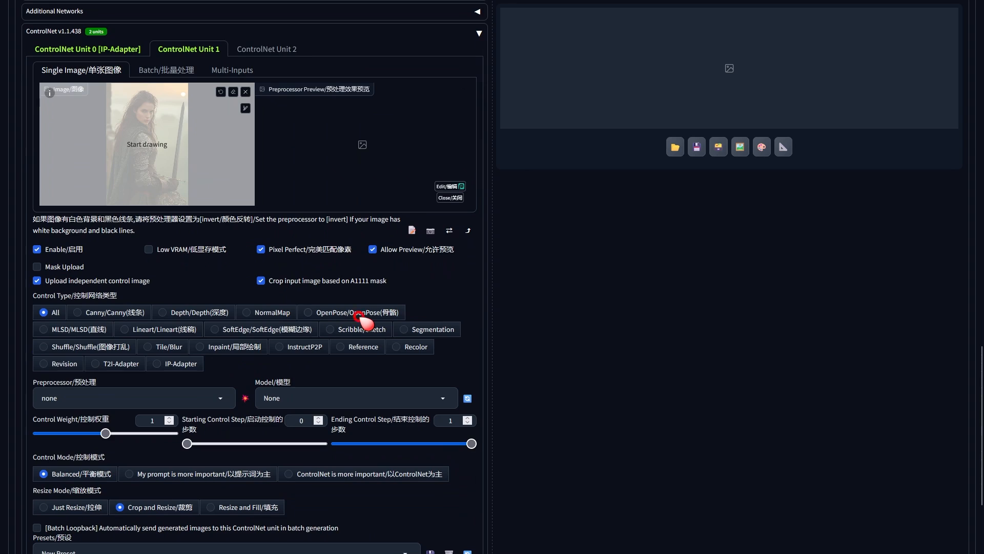
left_click(308, 313)
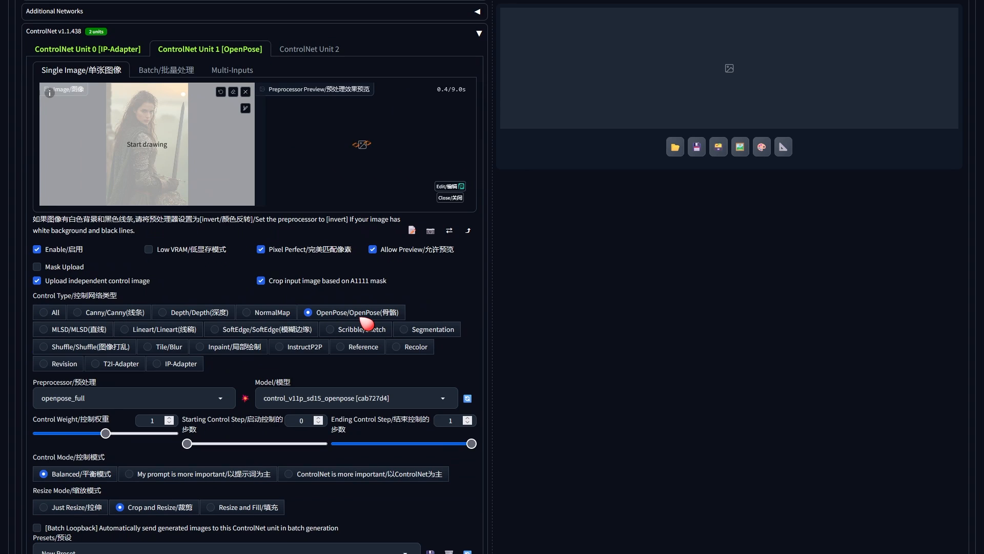
left_click(132, 397)
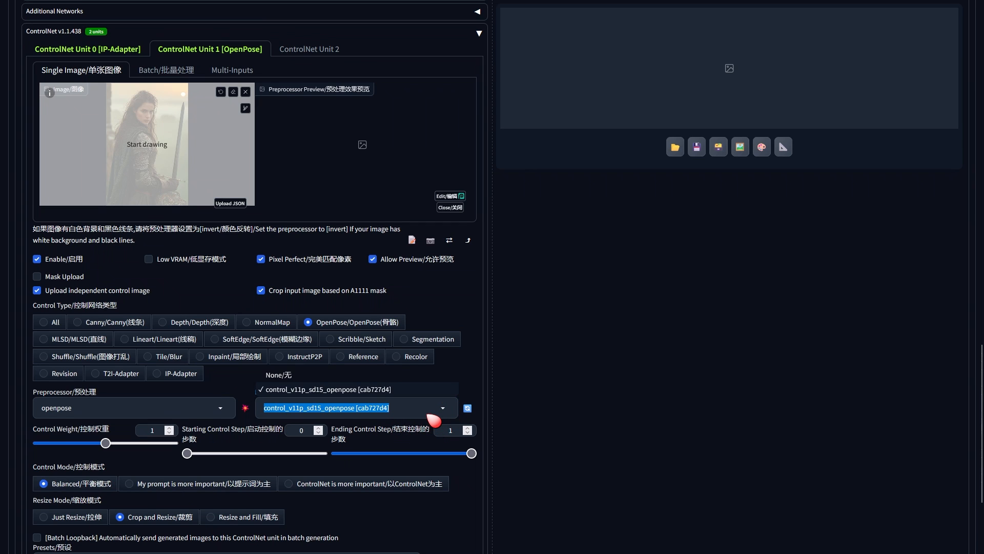
mouse_move(397, 416)
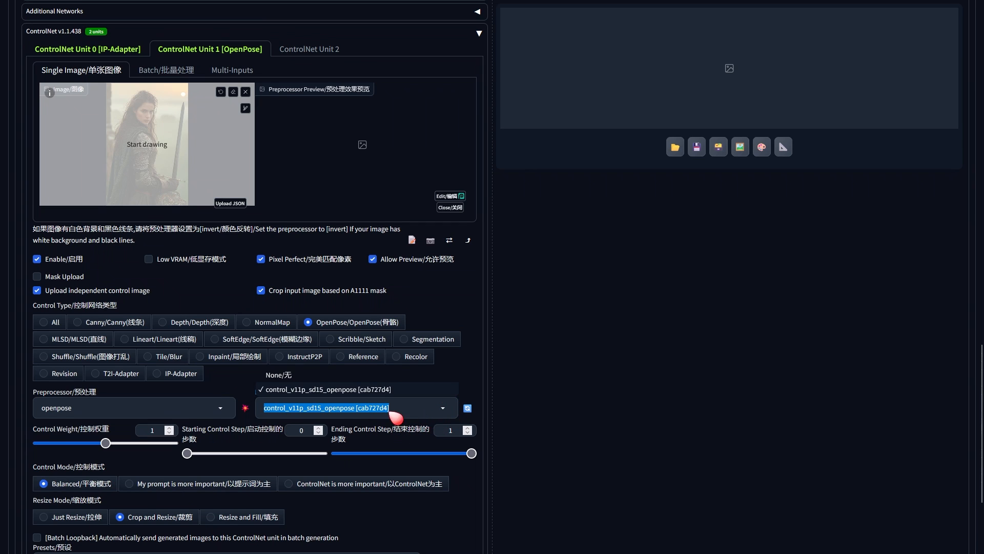
mouse_move(251, 415)
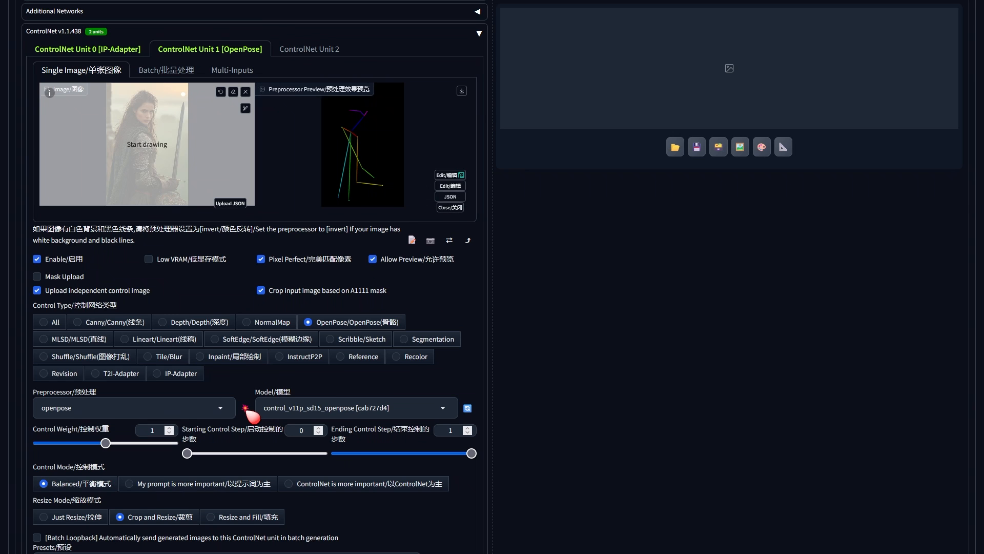
mouse_move(389, 204)
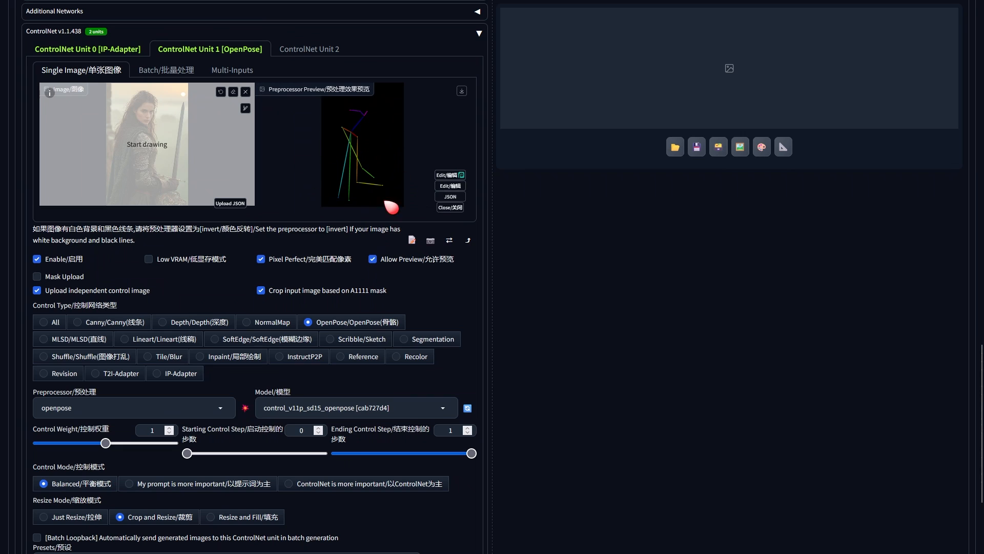
mouse_move(416, 209)
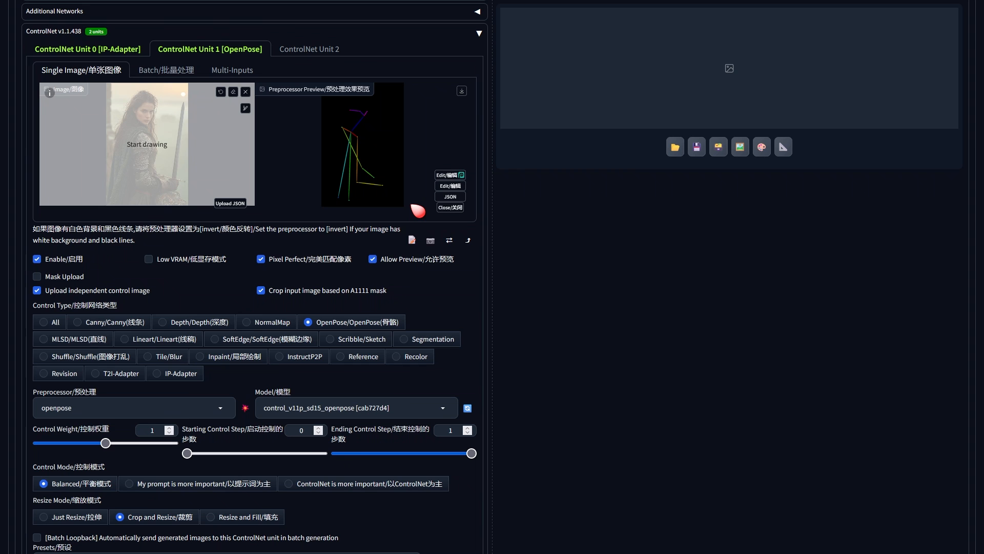
Generate the face-swapped warrior woman inpaint and open the output image full-screen
scroll("up", 3)
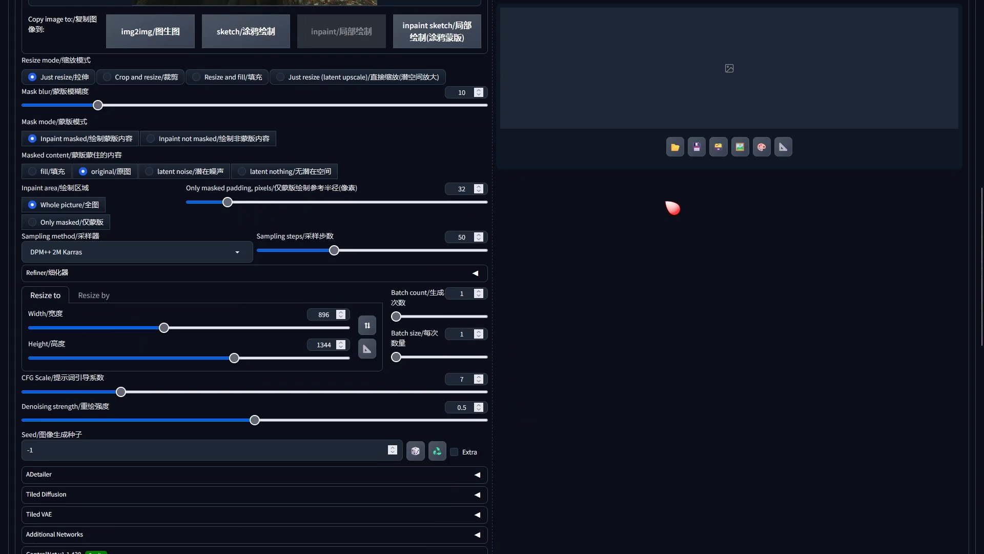
scroll("up", 3)
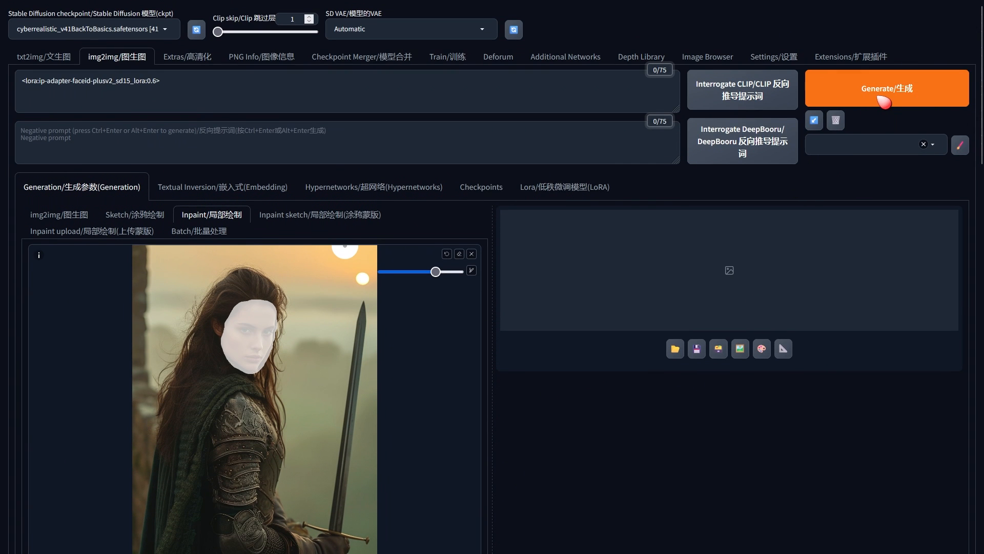
left_click(886, 88)
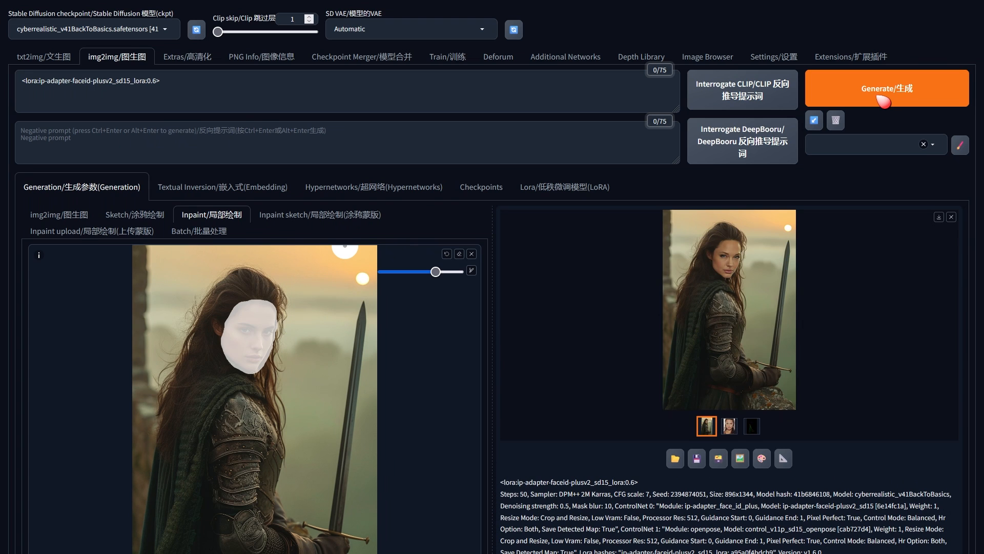
left_click(729, 309)
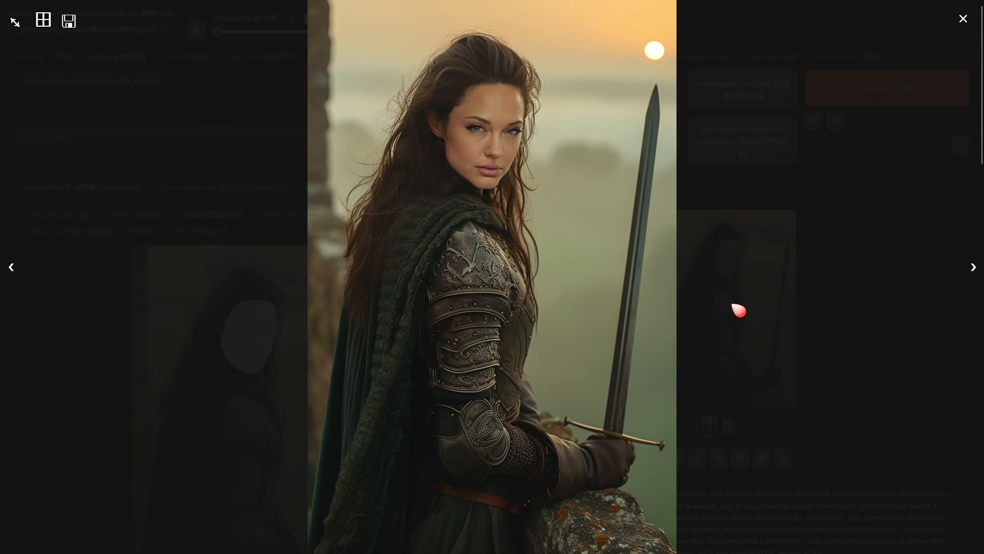